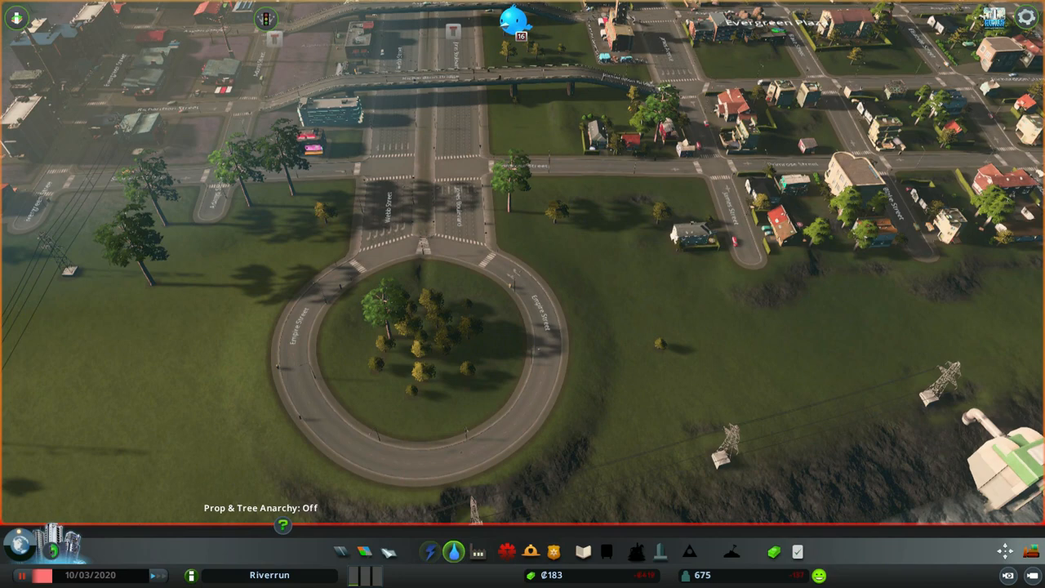
Show the Tiny Town milestone at 675 of 1,400 population with its unlocks
{"action": "left_click", "coordinate": [42, 546]}
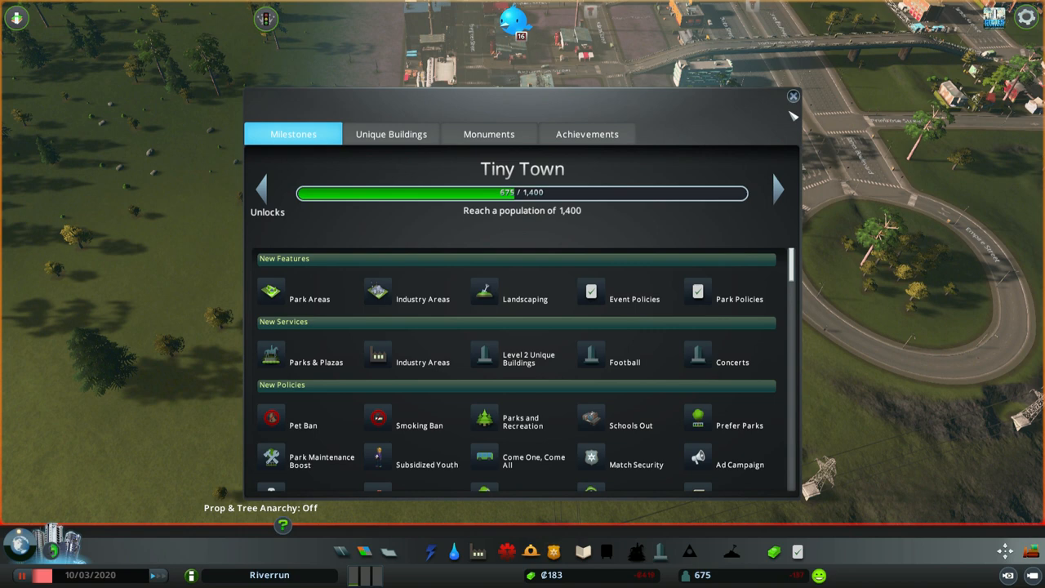
{"action": "mouse_move", "coordinate": [778, 190]}
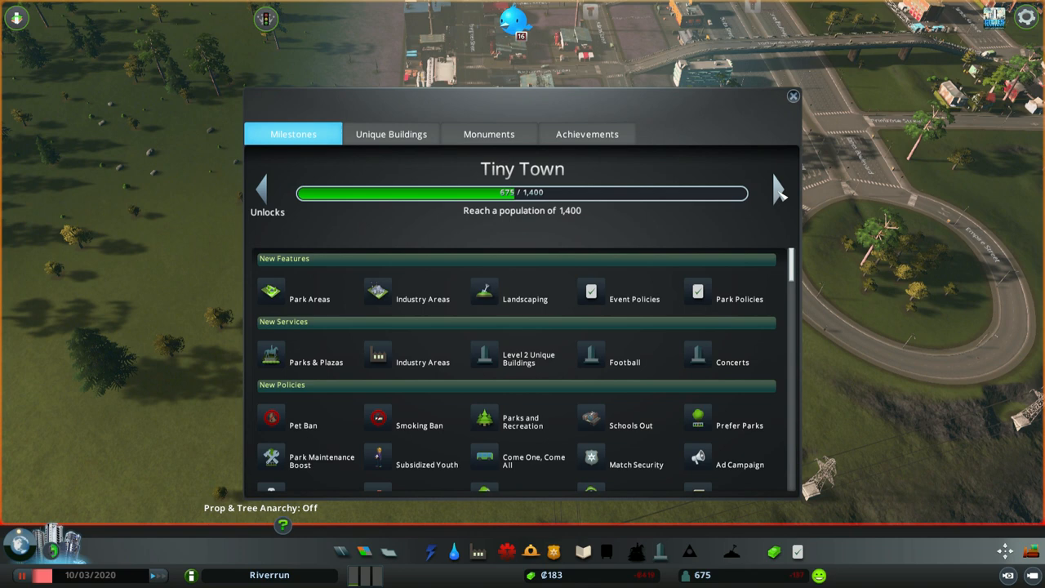
Page through the Boom Town and Worthy Village milestones, then close the window
{"action": "left_click", "coordinate": [778, 189]}
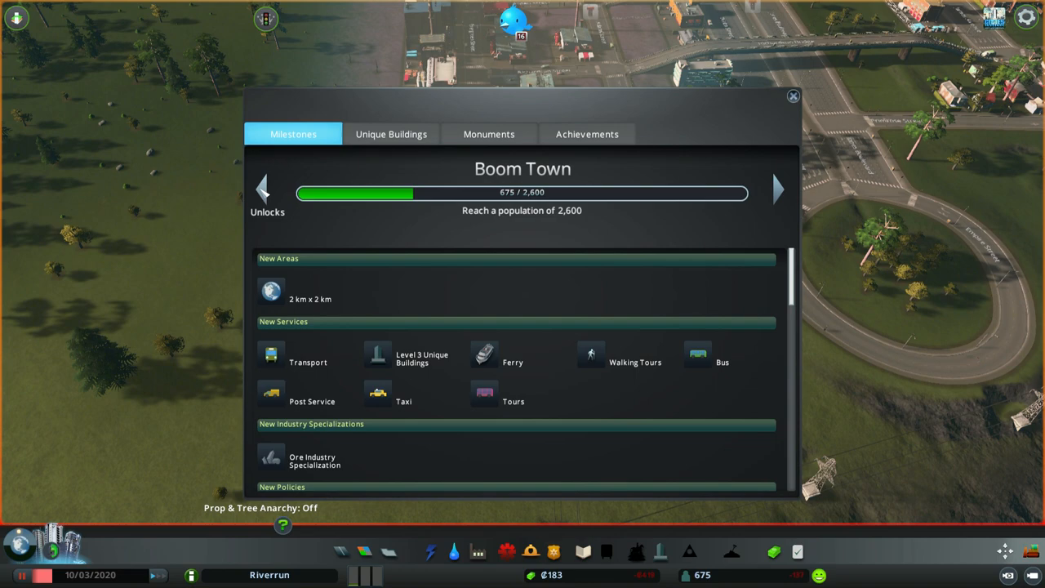
{"action": "left_click", "coordinate": [262, 189]}
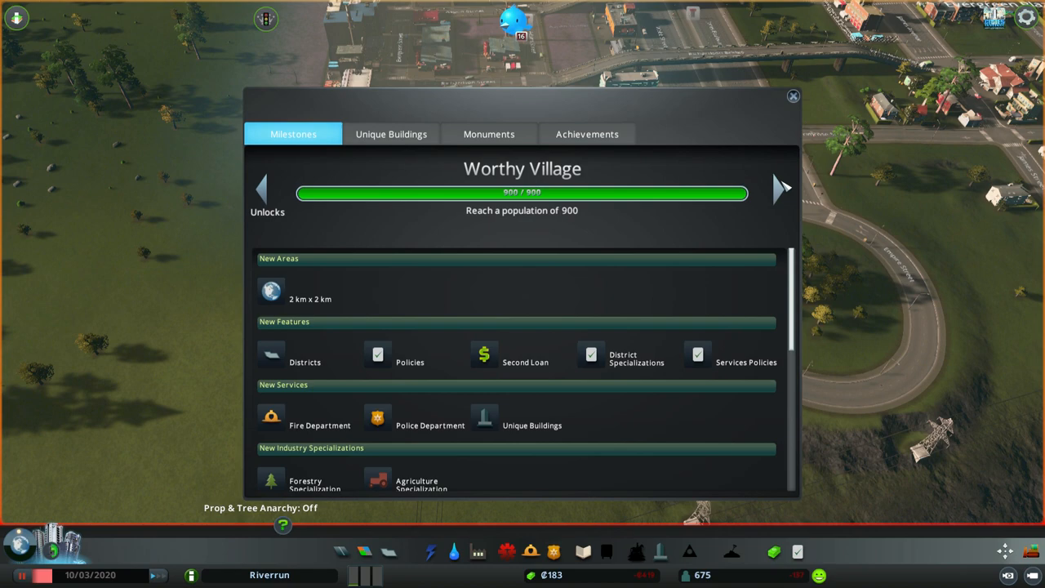
{"action": "left_click", "coordinate": [792, 94]}
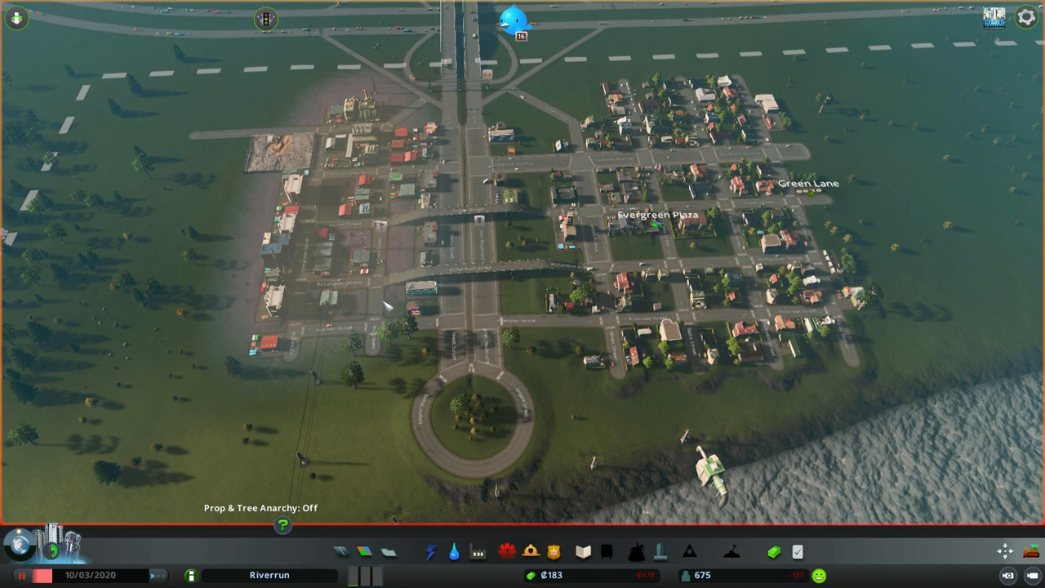
Bring up the economy overview with tax rates, income ₡3,611.29 and expenses ₡4,030.65
{"action": "left_click", "coordinate": [480, 552]}
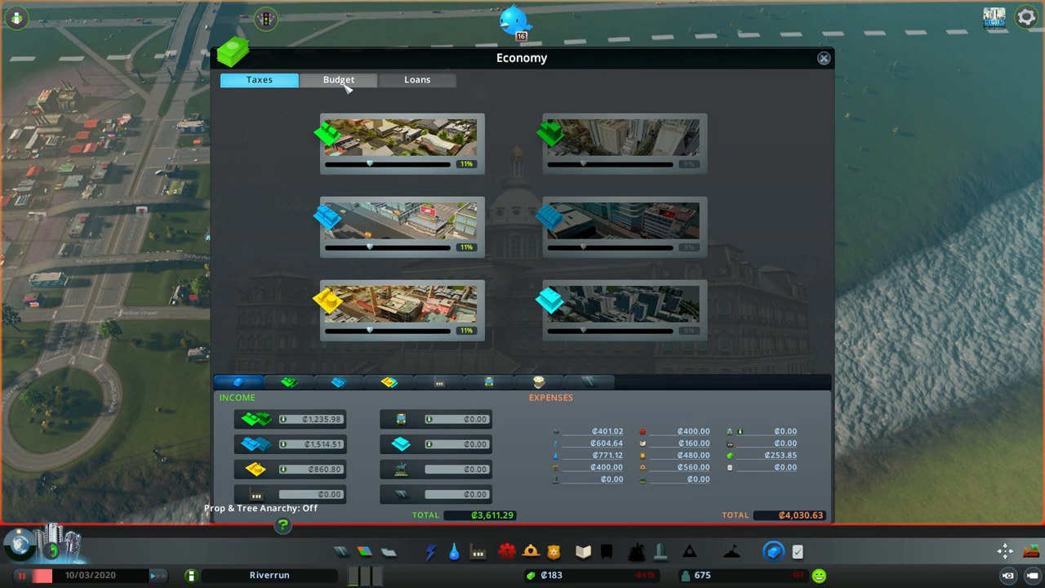
Review the loans page with one active Global Credit Inc. loan, then close Economy
{"action": "left_click", "coordinate": [416, 79]}
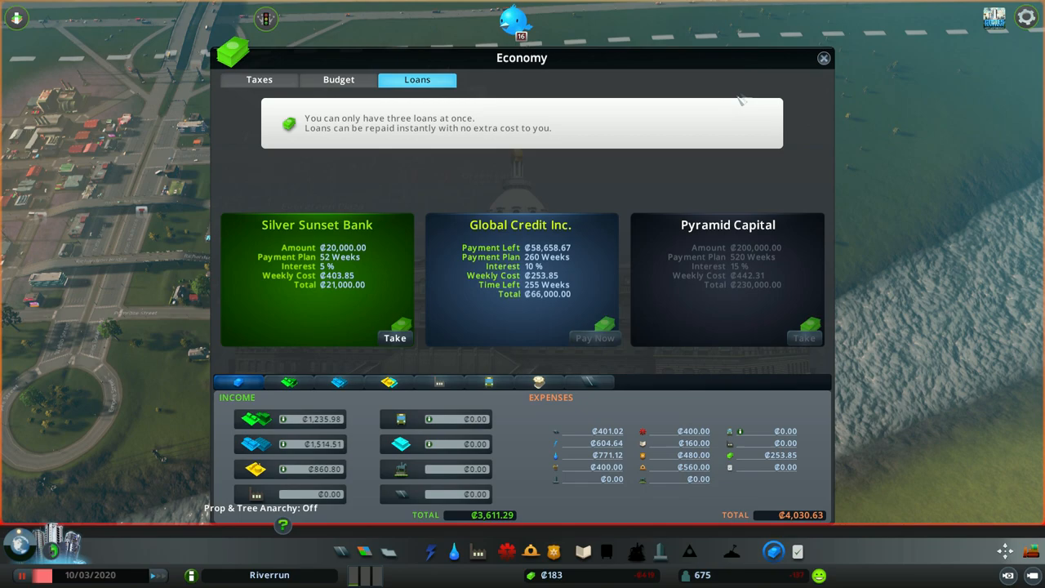
{"action": "left_click", "coordinate": [823, 59]}
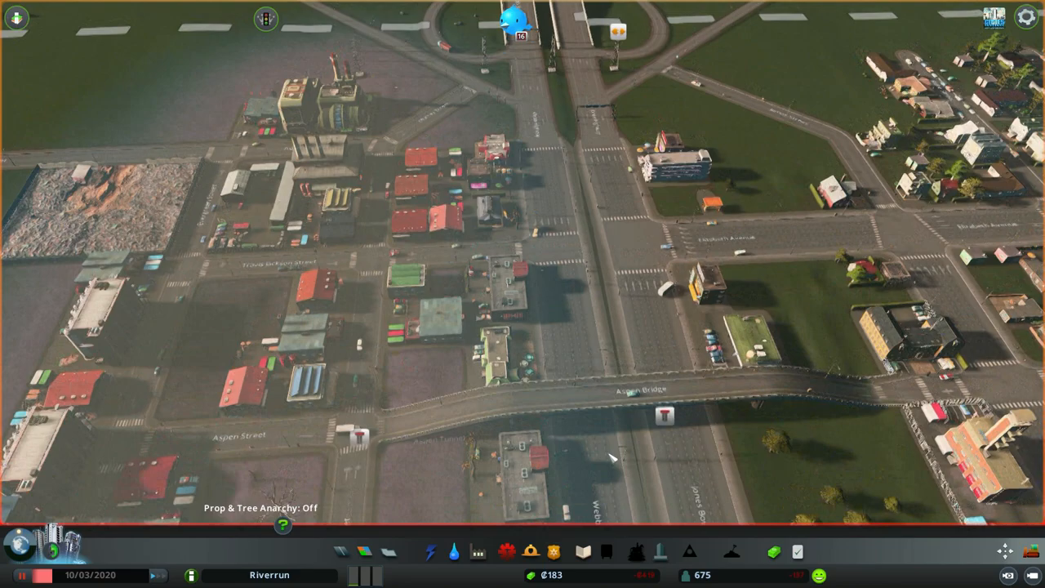
Zoom out over the avenue overpasses and start marking out the Evergreen Plaza district
{"action": "scroll", "scroll_direction": "down", "scroll_amount": 3}
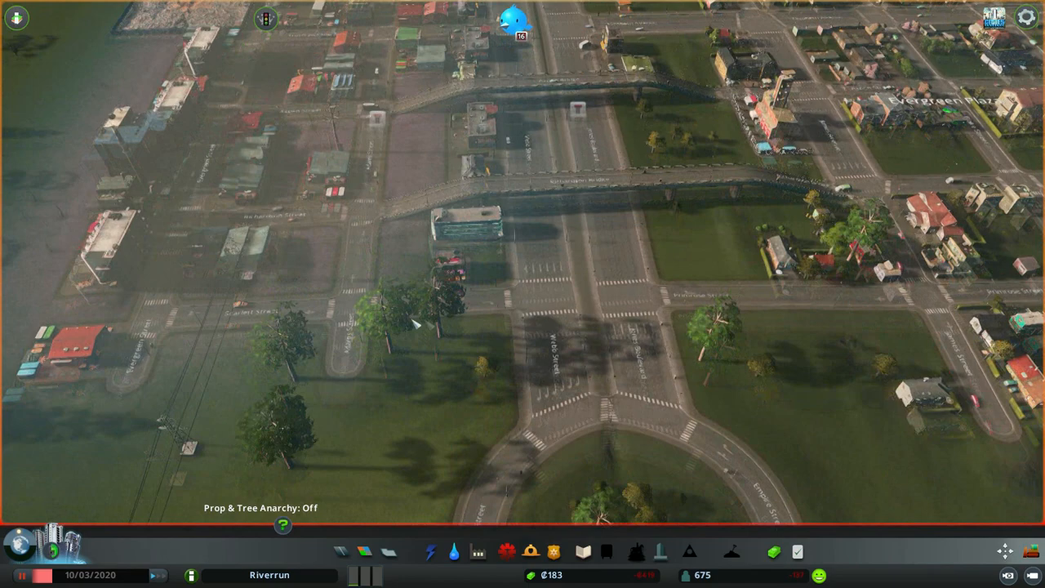
{"action": "scroll", "scroll_direction": "down", "scroll_amount": 3}
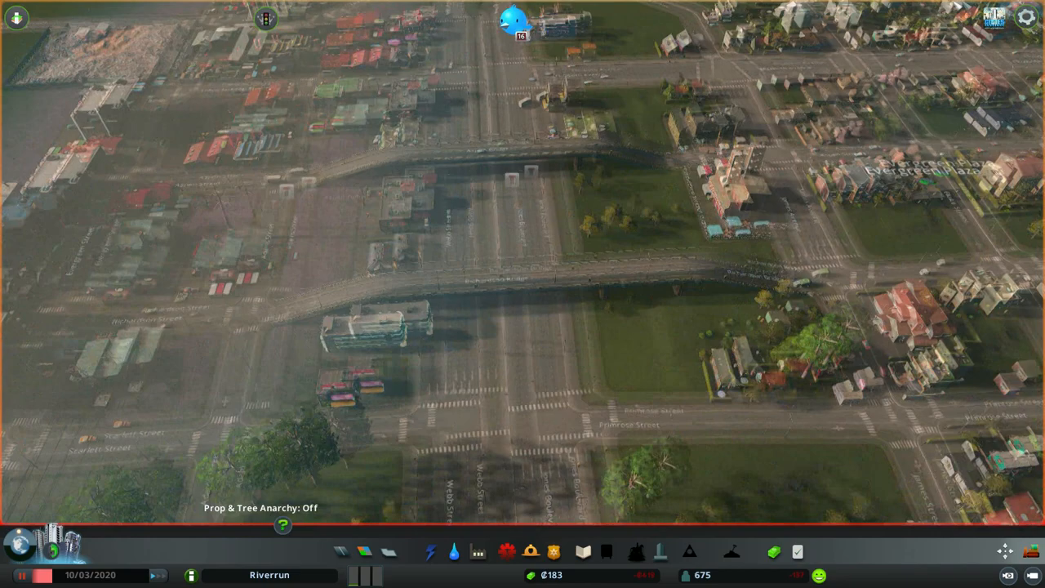
{"action": "left_click", "coordinate": [343, 552]}
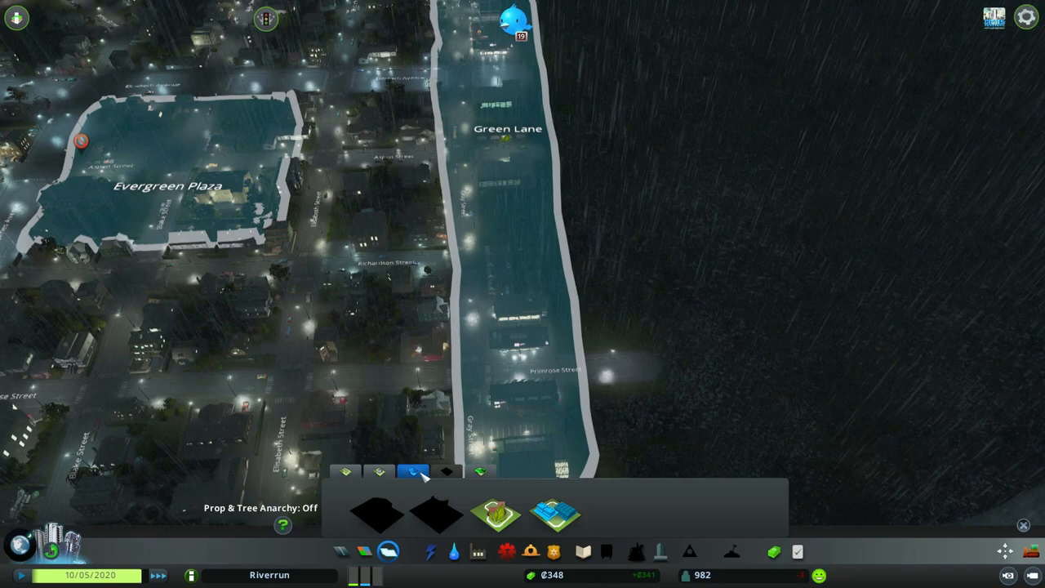
{"action": "mouse_move", "coordinate": [497, 513]}
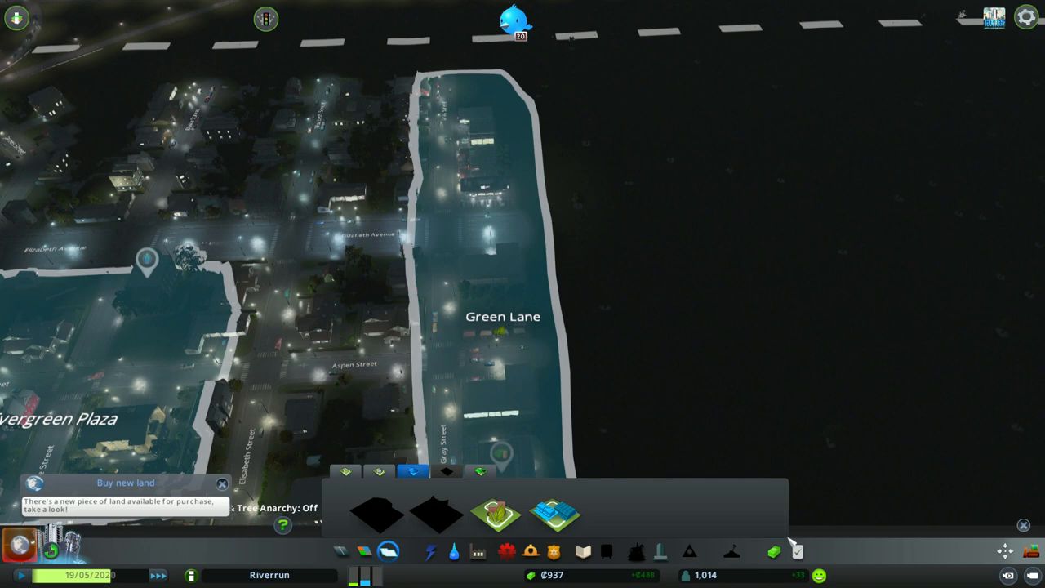
{"action": "left_click", "coordinate": [345, 473]}
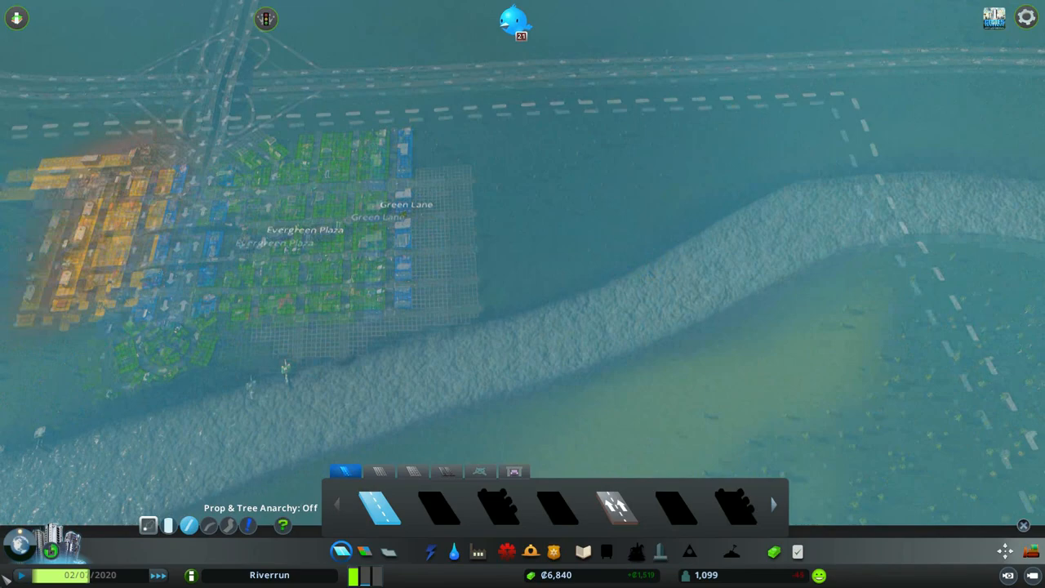
Check the Eco Water Outlet's status and begin the riverbank power line
{"action": "left_click", "coordinate": [454, 552]}
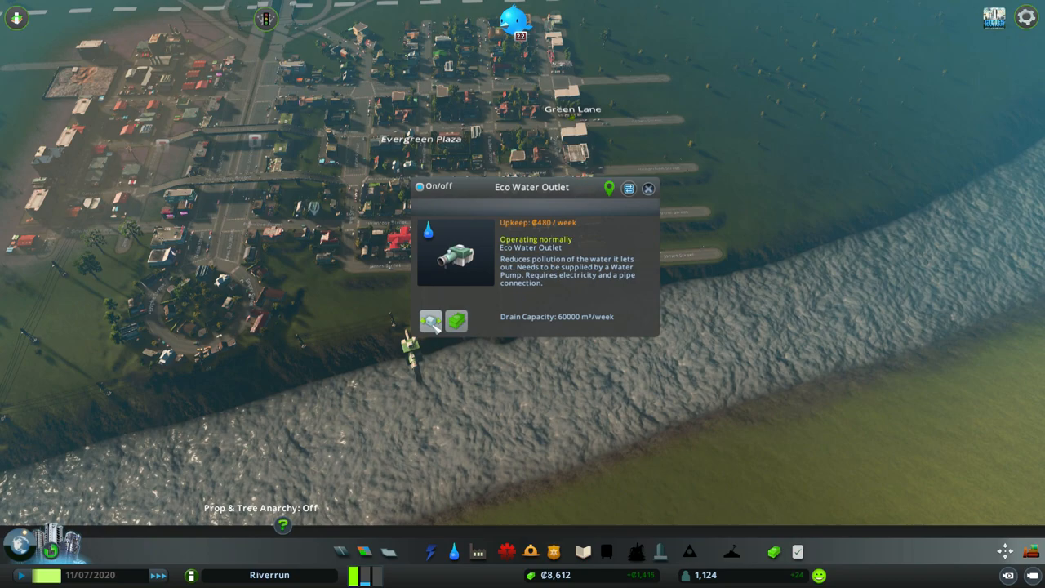
{"action": "left_click", "coordinate": [431, 320]}
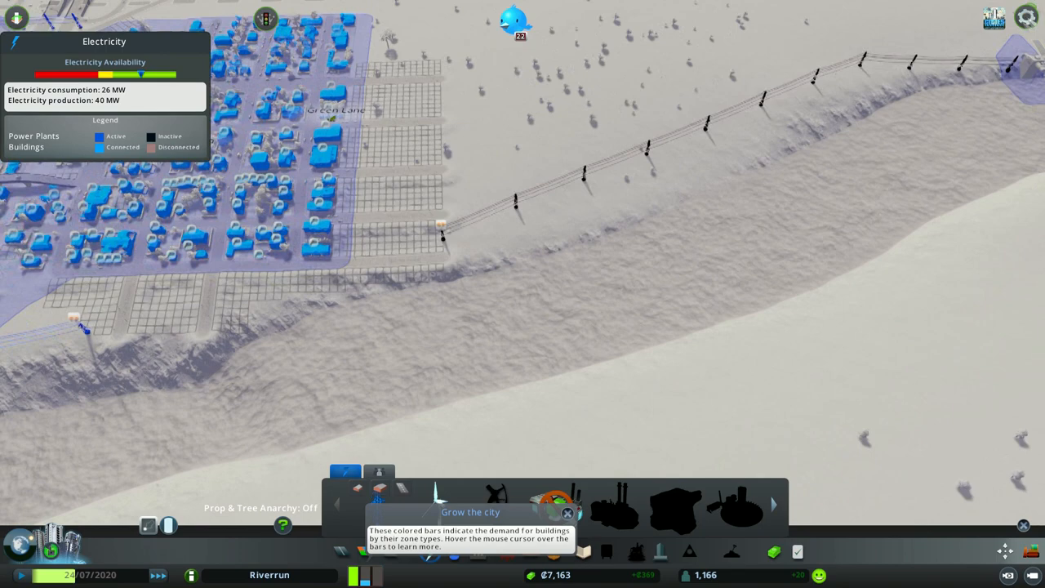
Run the power line along the riverbank for 40 MW produced against 26 MW used
{"action": "left_click", "coordinate": [454, 552]}
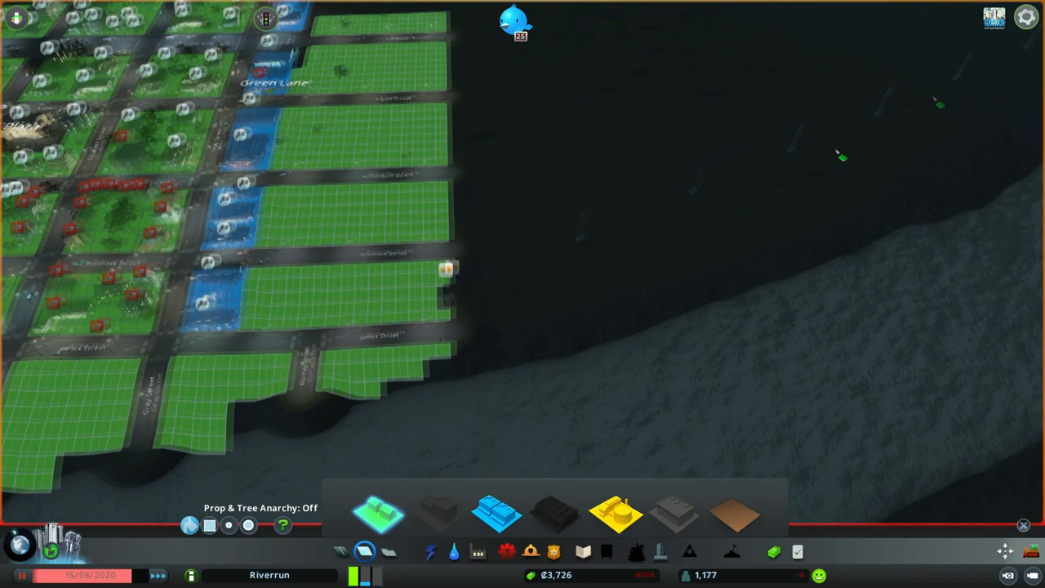
Leave the zoning tool and let the riverside neighbourhood grow toward 1,400 residents
{"action": "left_click", "coordinate": [431, 552]}
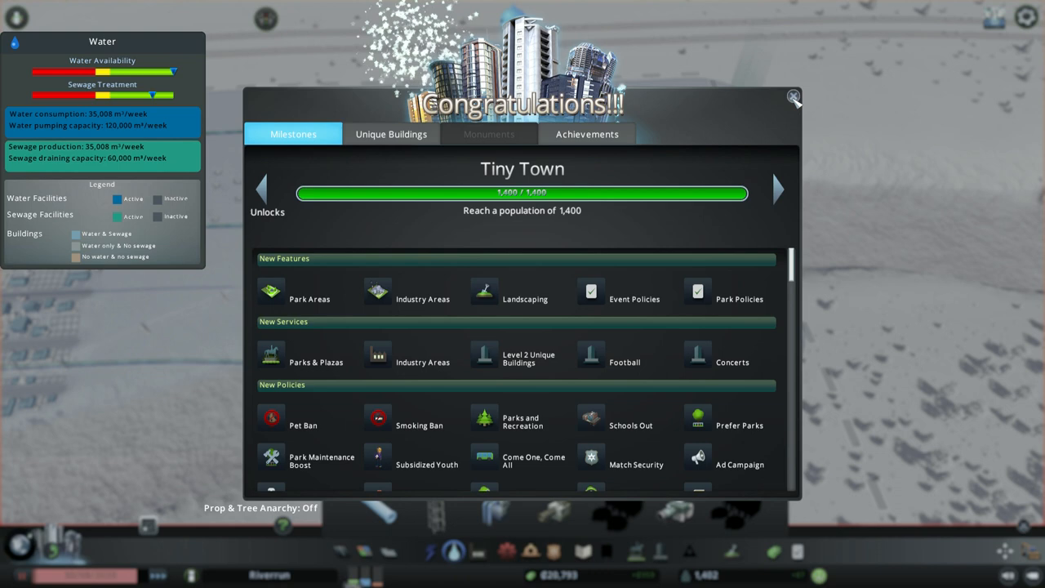
{"action": "mouse_move", "coordinate": [377, 290]}
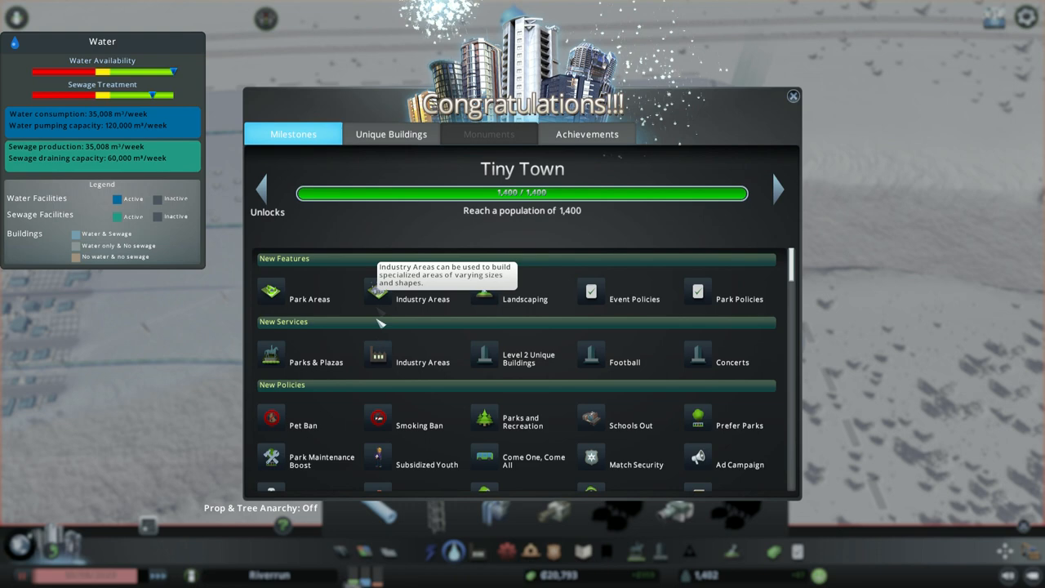
{"action": "mouse_move", "coordinate": [210, 487]}
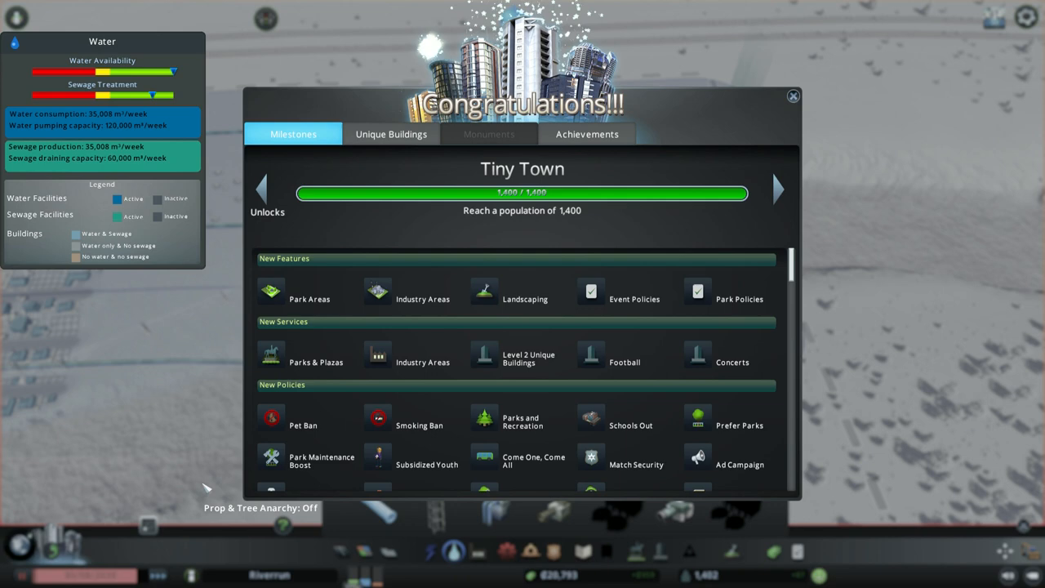
{"action": "mouse_move", "coordinate": [490, 383]}
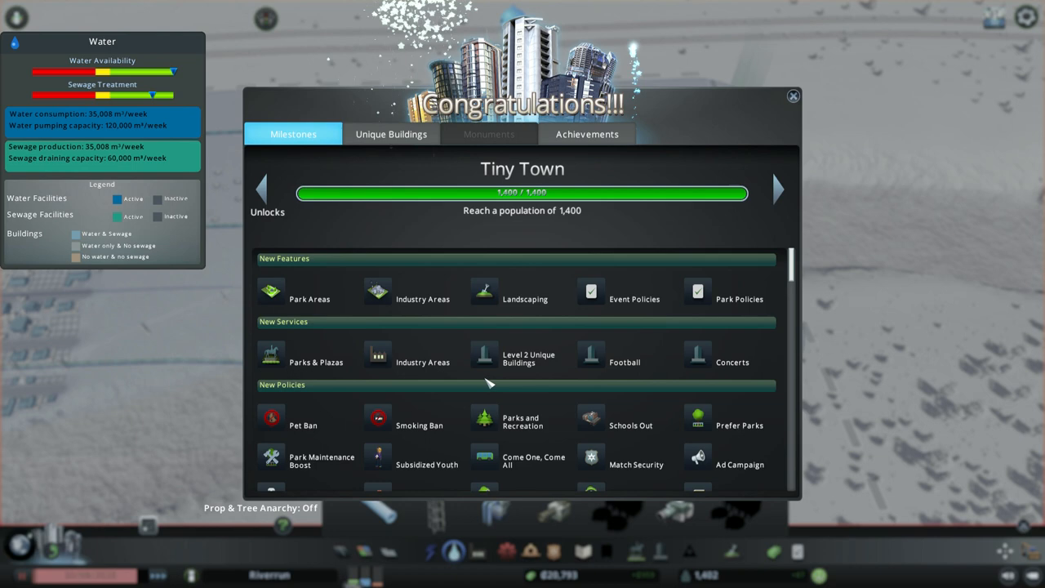
{"action": "mouse_move", "coordinate": [400, 368]}
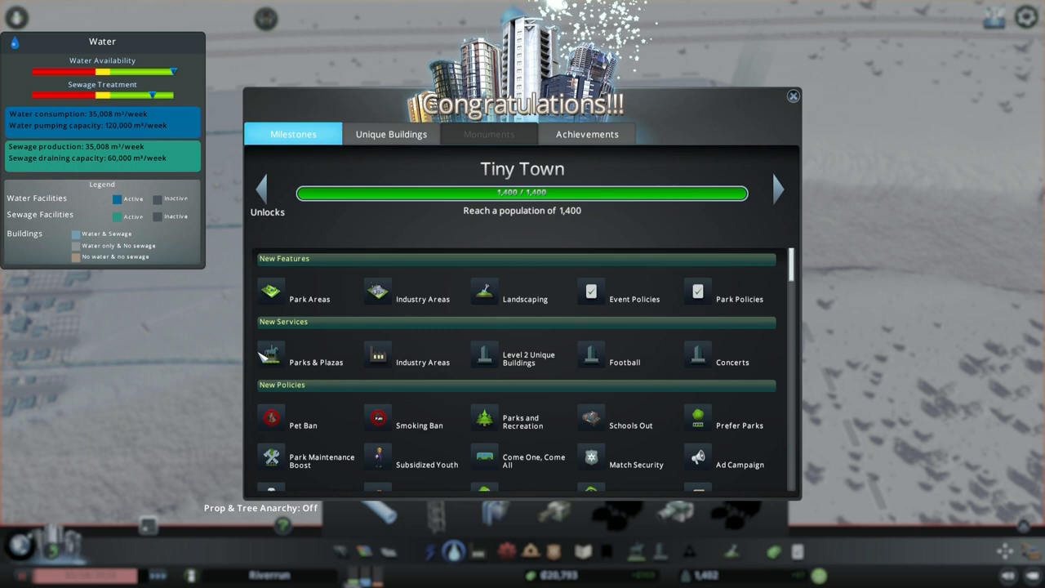
{"action": "mouse_move", "coordinate": [433, 291]}
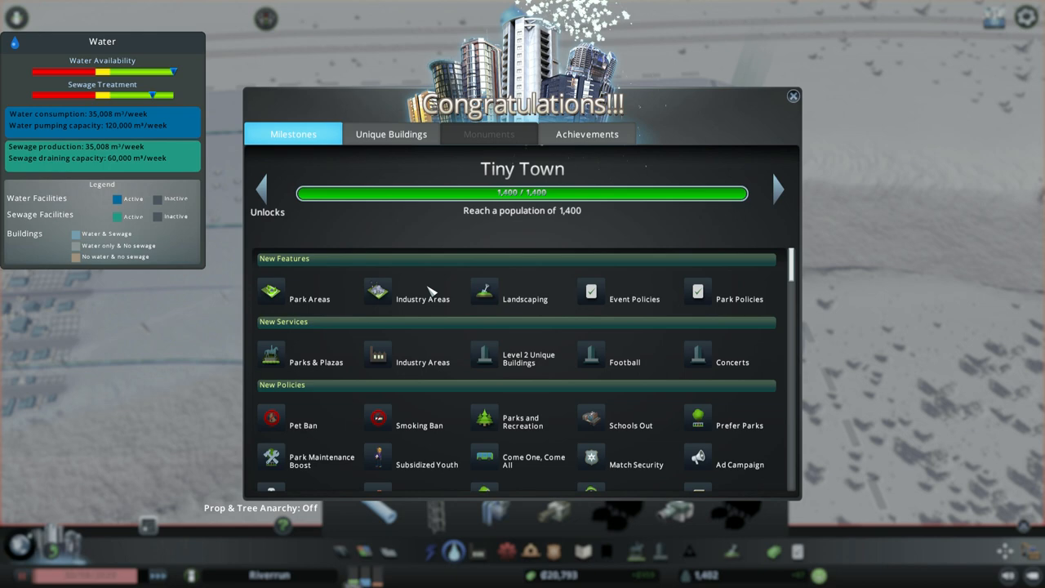
Scroll the Tiny Town unlocks to the policies from Pet Ban to Advanced Automation
{"action": "scroll", "scroll_direction": "down", "scroll_amount": 3}
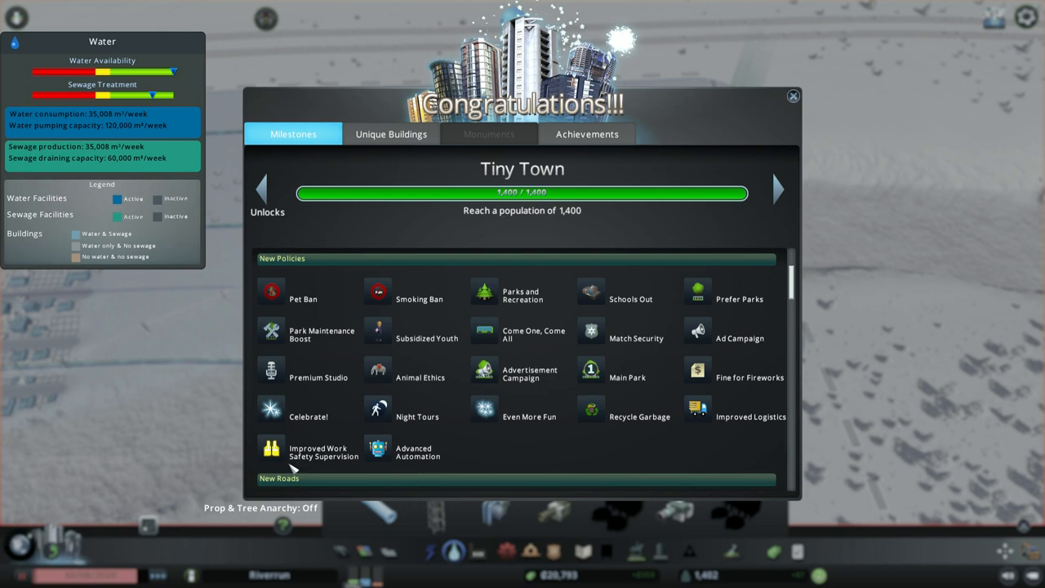
{"action": "mouse_move", "coordinate": [444, 470]}
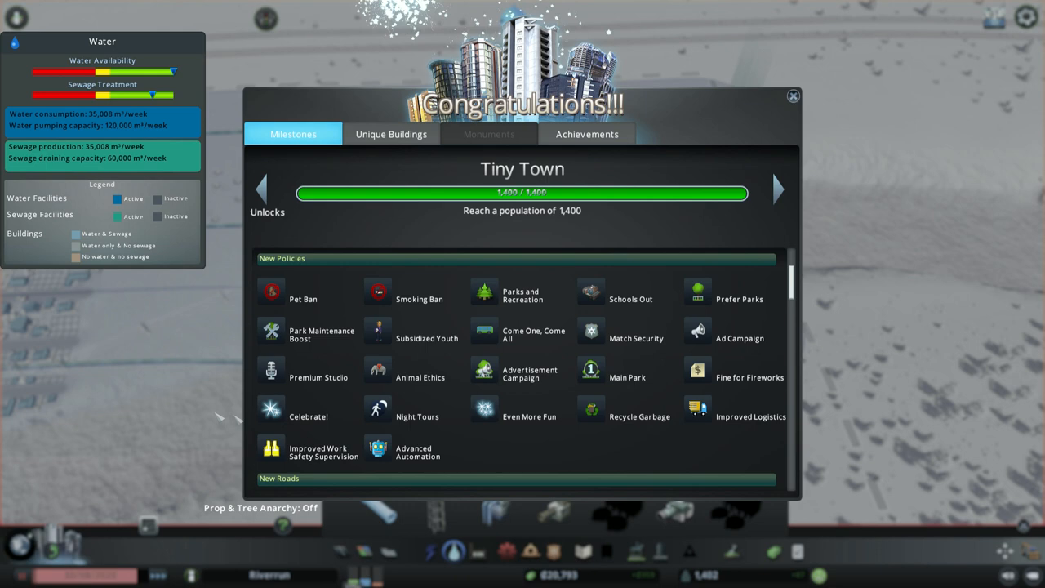
Scroll through the Tiny Town unlocks past new roads to buildings ending at Tennis Court
{"action": "scroll", "scroll_direction": "down", "scroll_amount": 3}
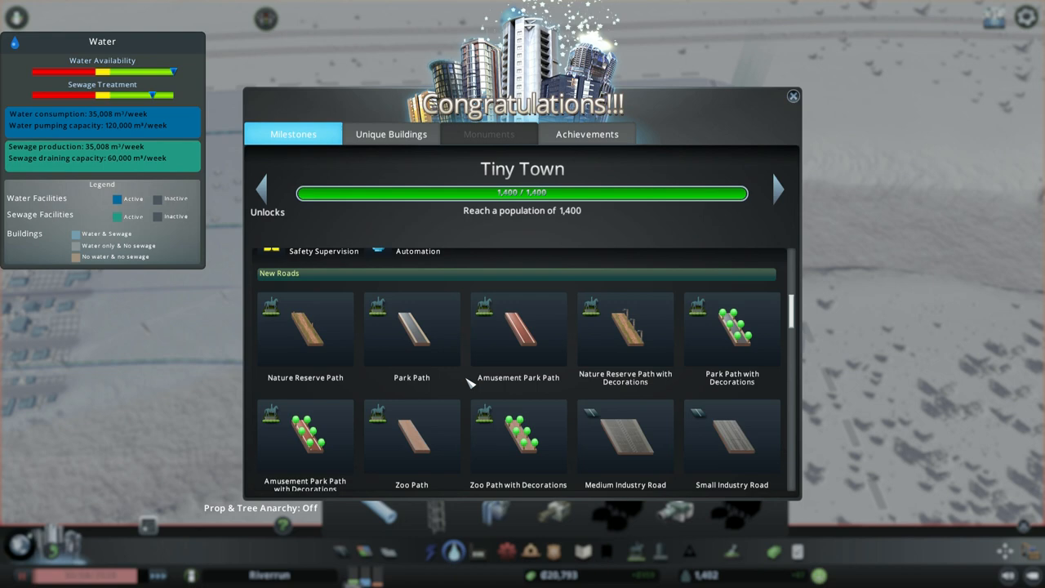
{"action": "scroll", "scroll_direction": "down", "scroll_amount": 3}
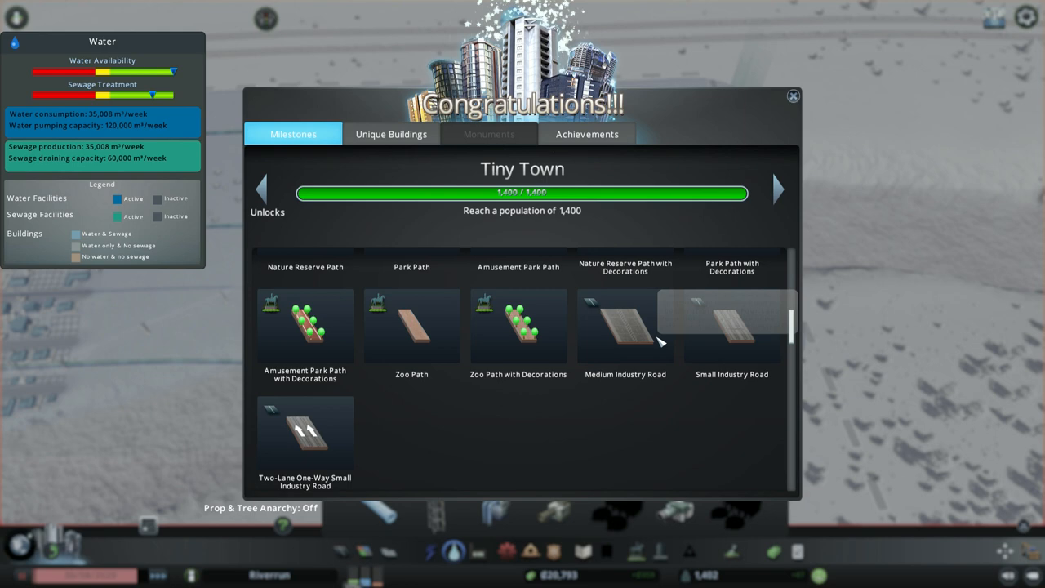
{"action": "scroll", "scroll_direction": "up", "scroll_amount": 3}
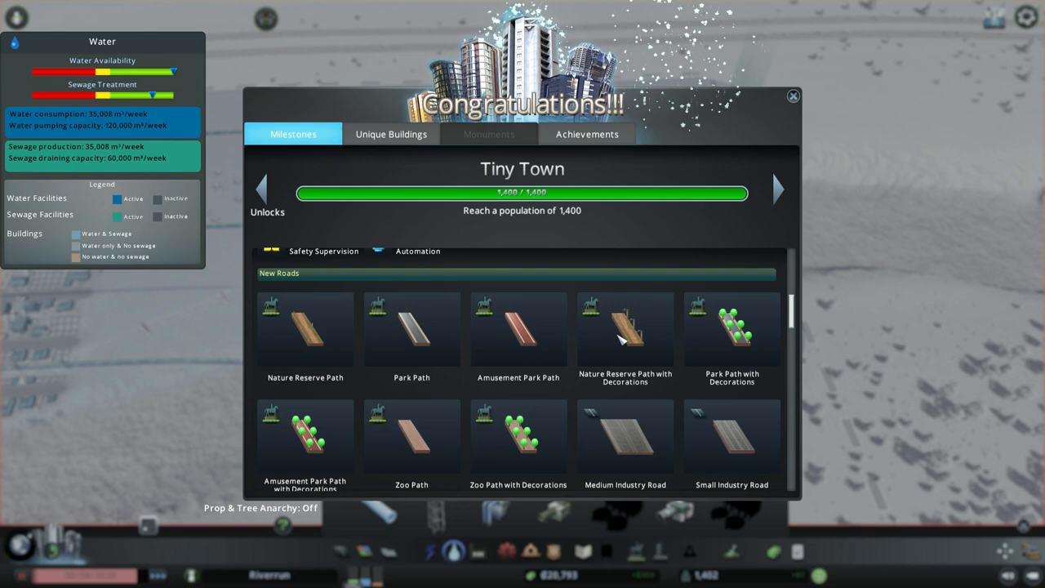
{"action": "mouse_move", "coordinate": [461, 338]}
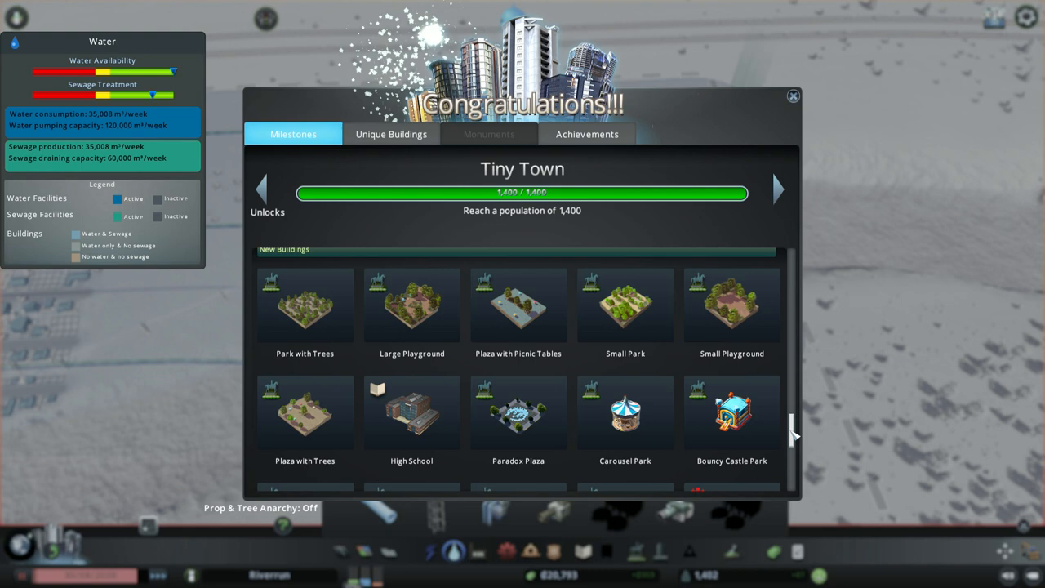
{"action": "mouse_move", "coordinate": [531, 425]}
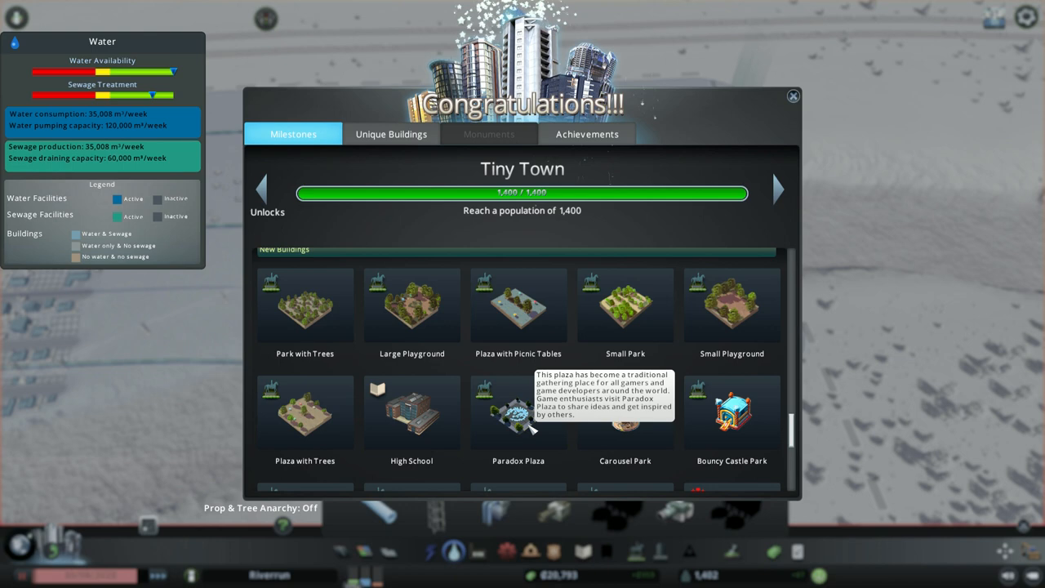
{"action": "scroll", "scroll_direction": "down", "scroll_amount": 3}
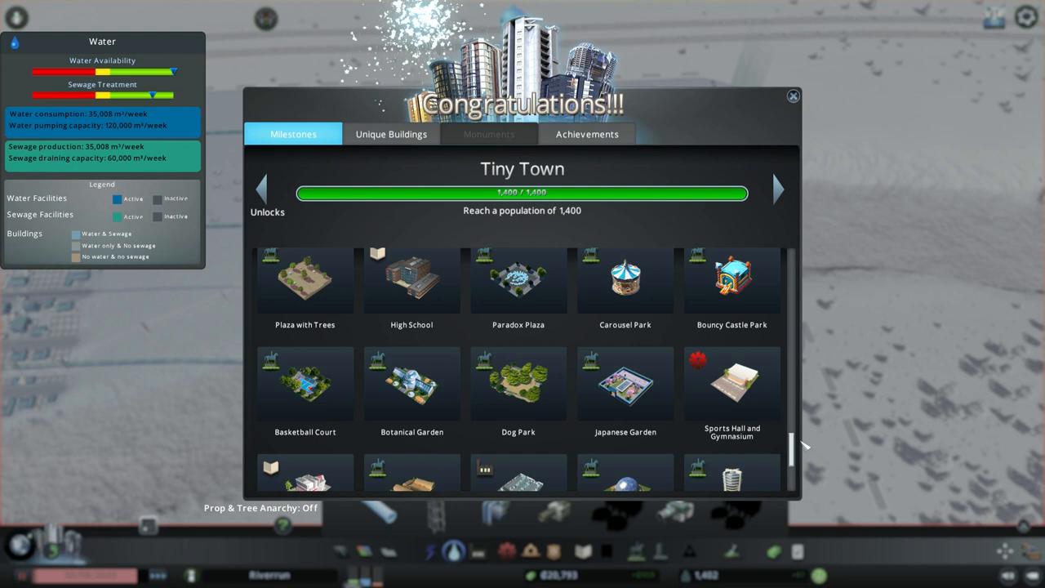
{"action": "scroll", "scroll_direction": "down", "scroll_amount": 3}
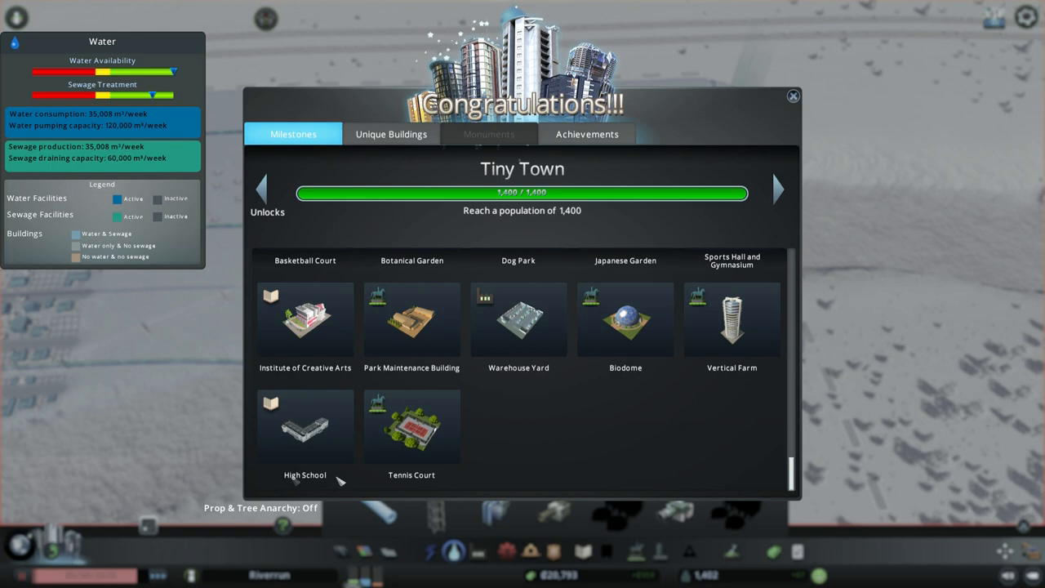
Dismiss the congratulations window and place a High School among the red uneducated homes
{"action": "left_click", "coordinate": [792, 95]}
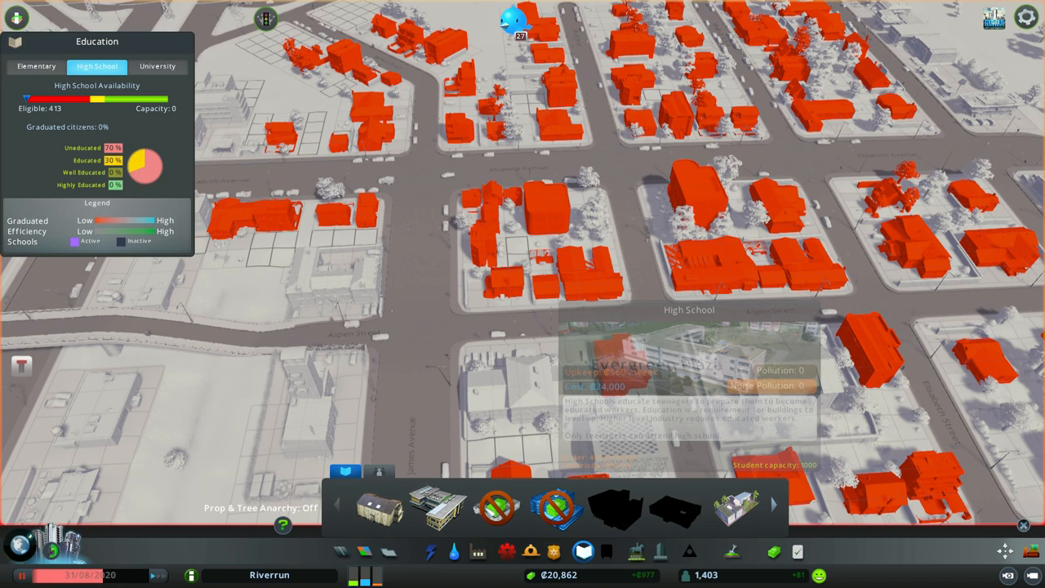
{"action": "left_click", "coordinate": [36, 65]}
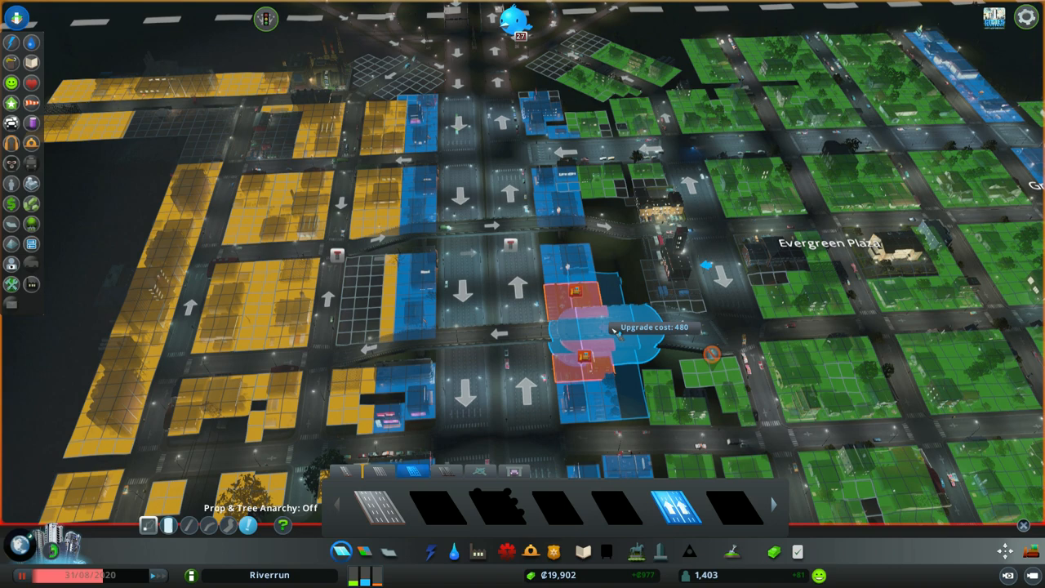
Upgrade three central-district road sections to one-way streets around Evergreen Plaza
{"action": "left_click", "coordinate": [588, 335]}
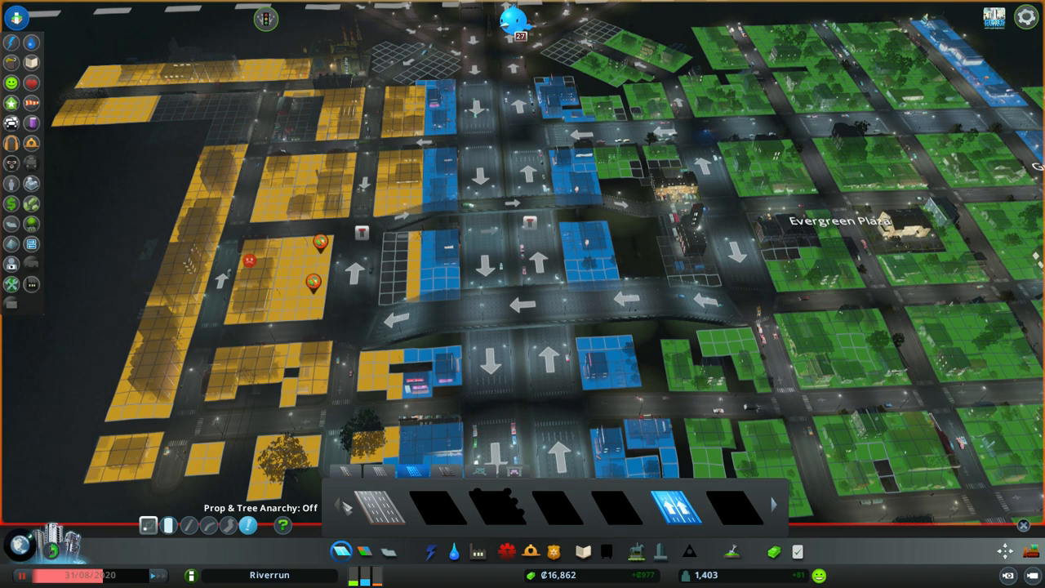
{"action": "left_click", "coordinate": [526, 188]}
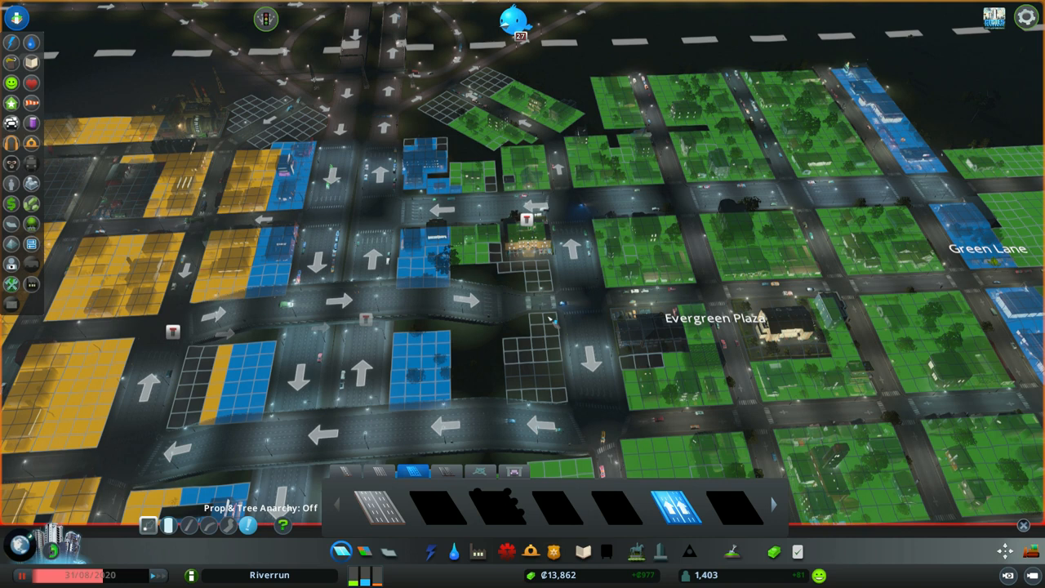
{"action": "left_click", "coordinate": [526, 225]}
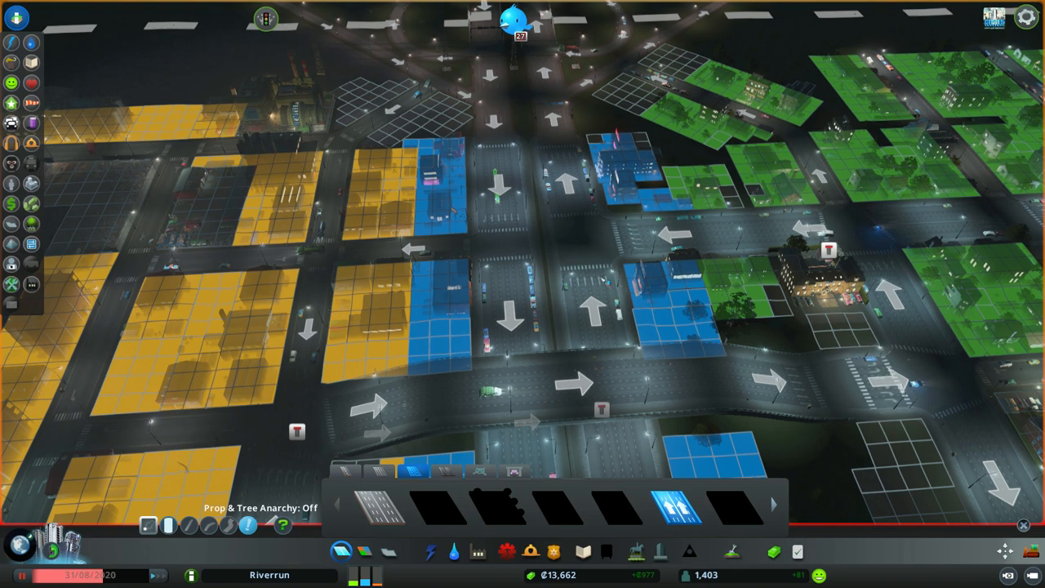
{"action": "mouse_move", "coordinate": [431, 307]}
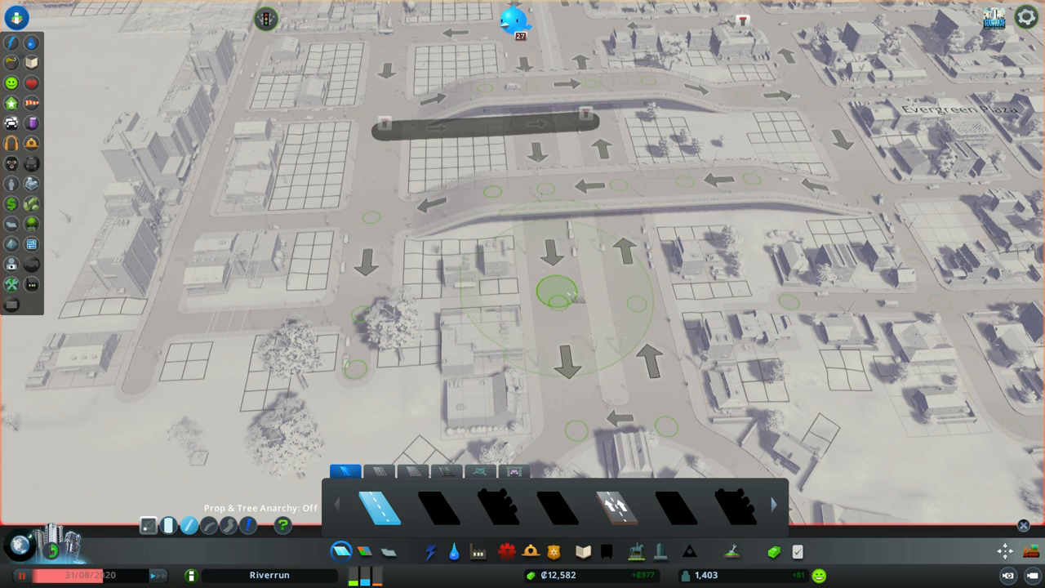
Lay a new road segment across the curved residential streets
{"action": "left_click", "coordinate": [414, 472]}
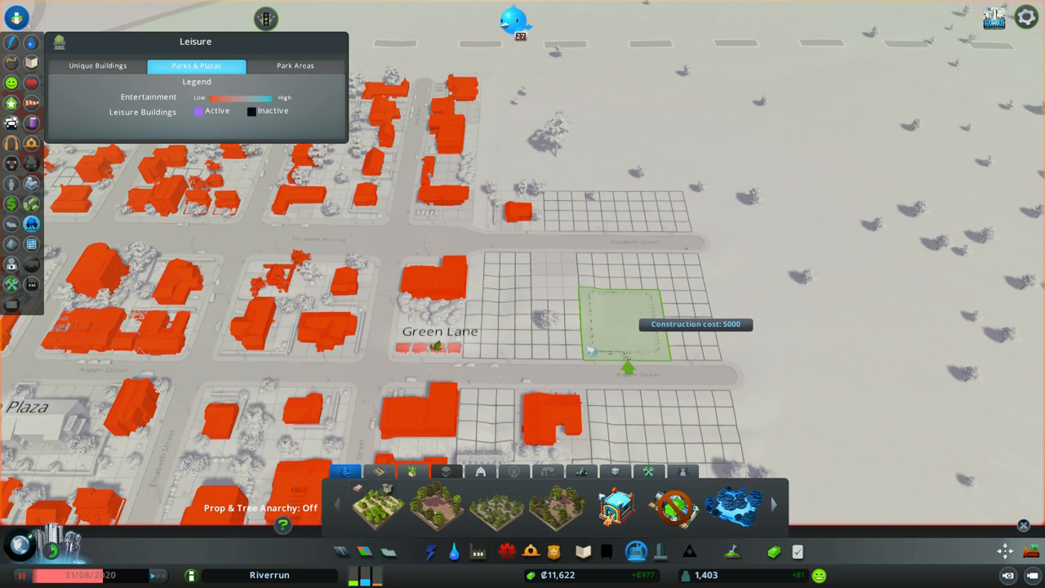
{"action": "mouse_move", "coordinate": [294, 319]}
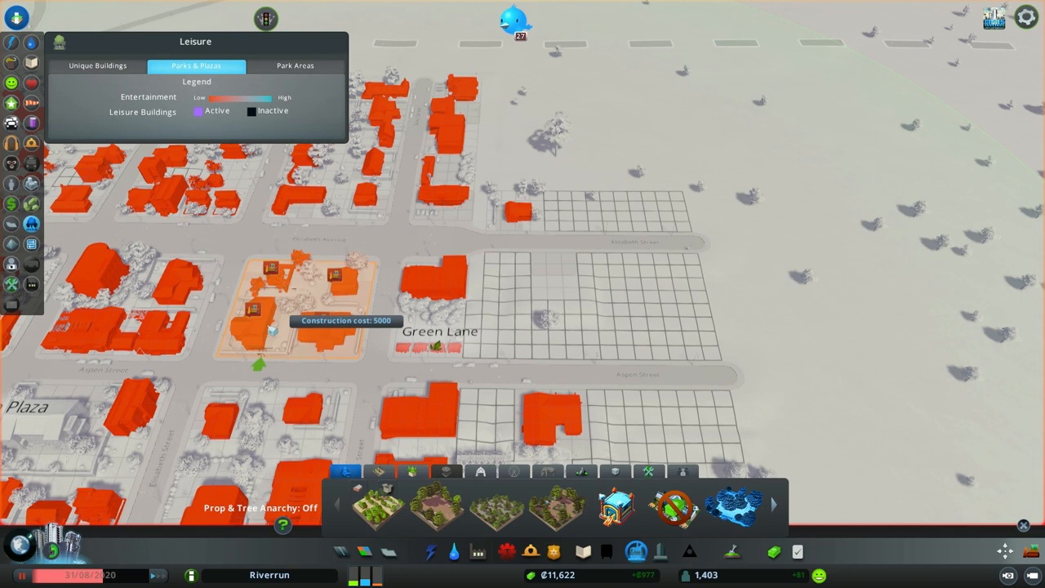
Place the ₡5,000 park on the empty block beside Green Lane
{"action": "left_click", "coordinate": [559, 307]}
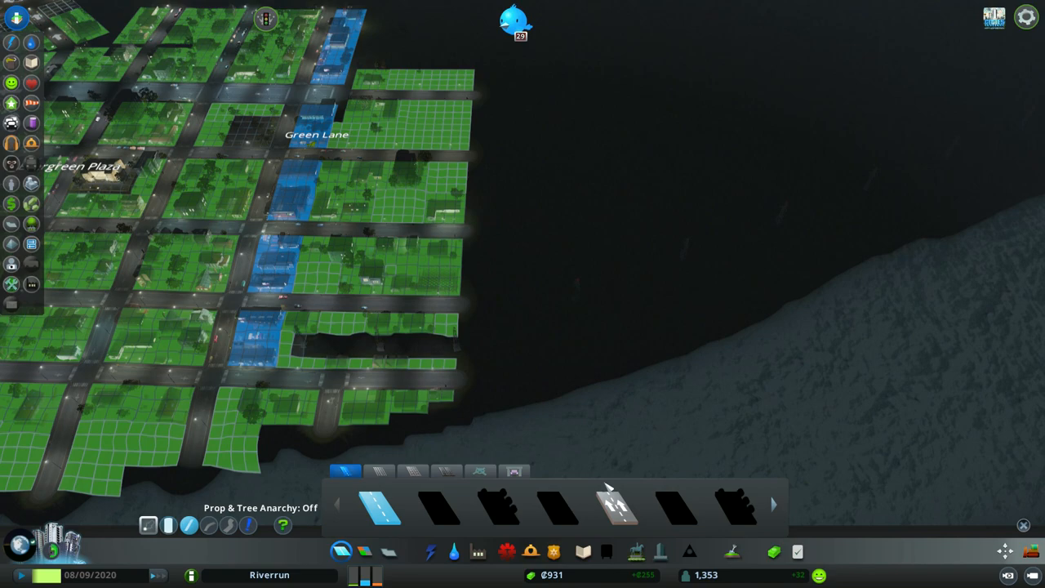
{"action": "left_click", "coordinate": [431, 552]}
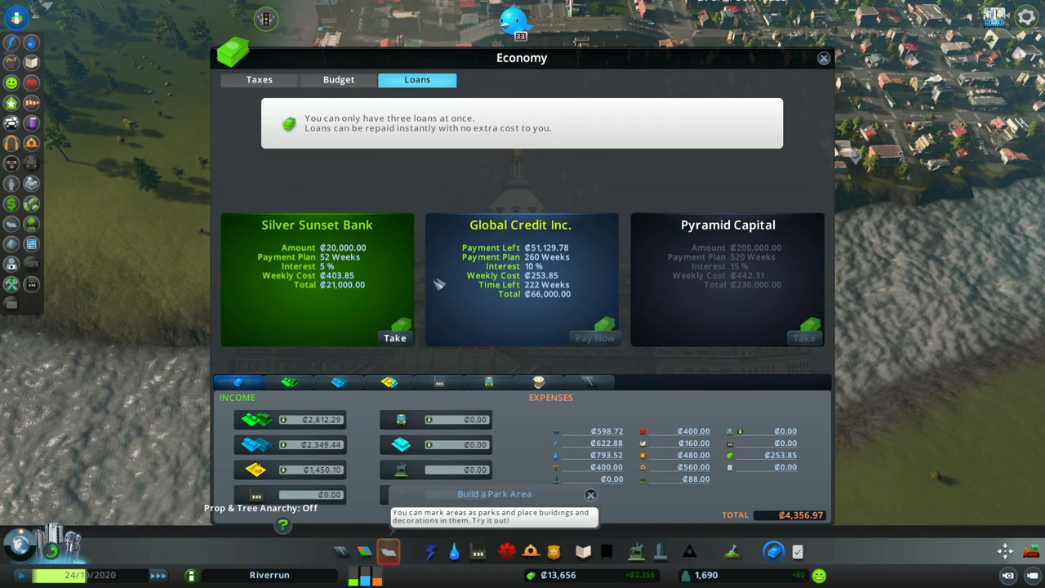
Switch the Economy overview from Loans to the Budget page
{"action": "left_click", "coordinate": [338, 79]}
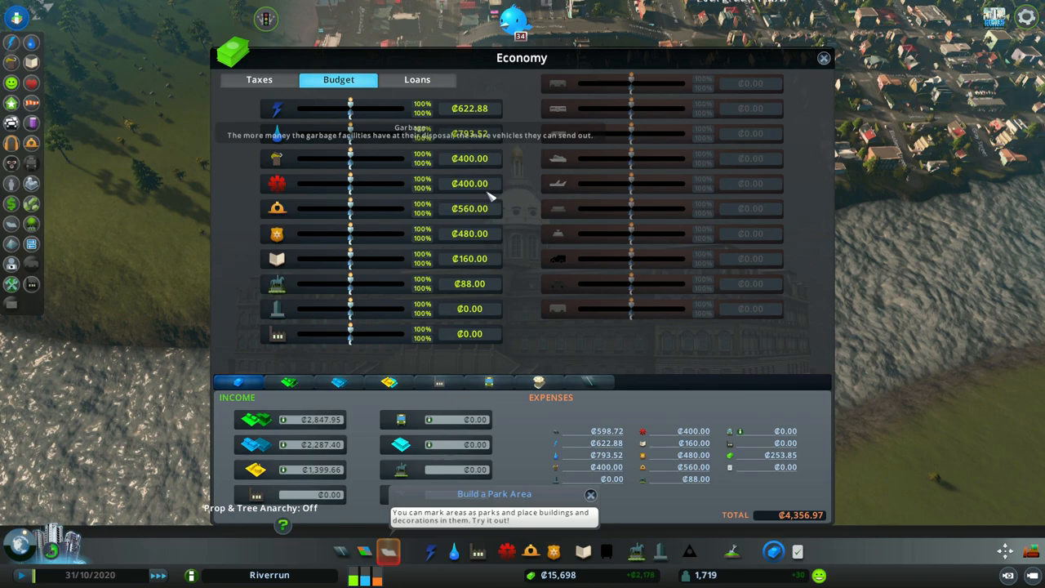
{"action": "mouse_move", "coordinate": [515, 372]}
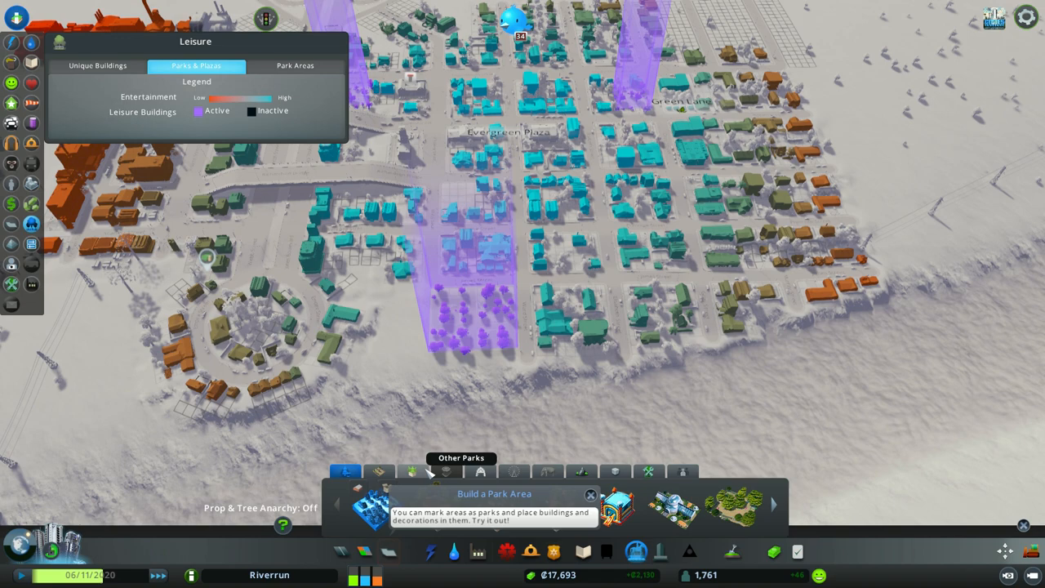
Show the Tourism info view with 11% attractiveness and 5 weekly visits
{"action": "left_click", "coordinate": [650, 472]}
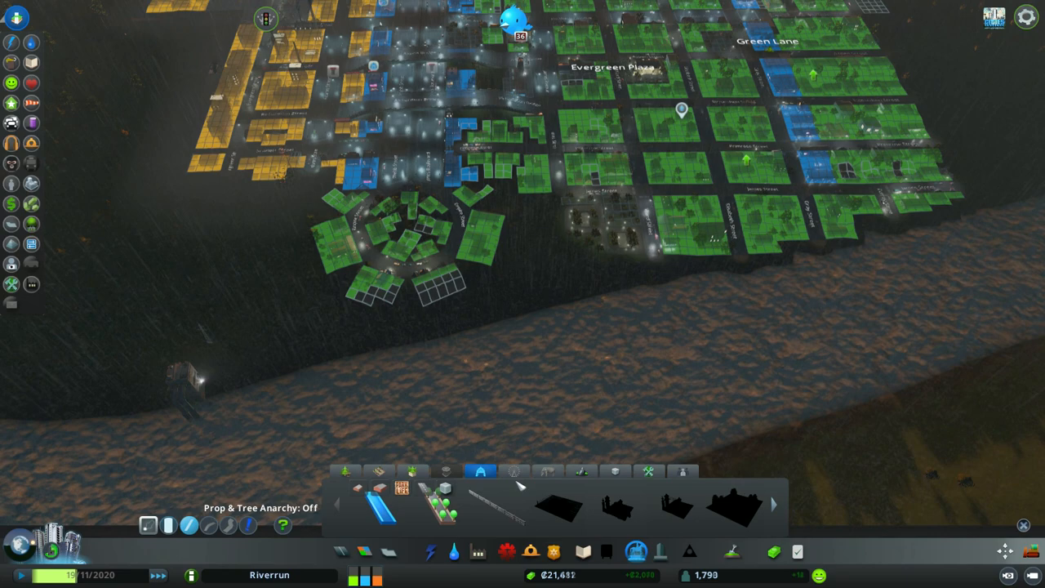
{"action": "left_click", "coordinate": [548, 472]}
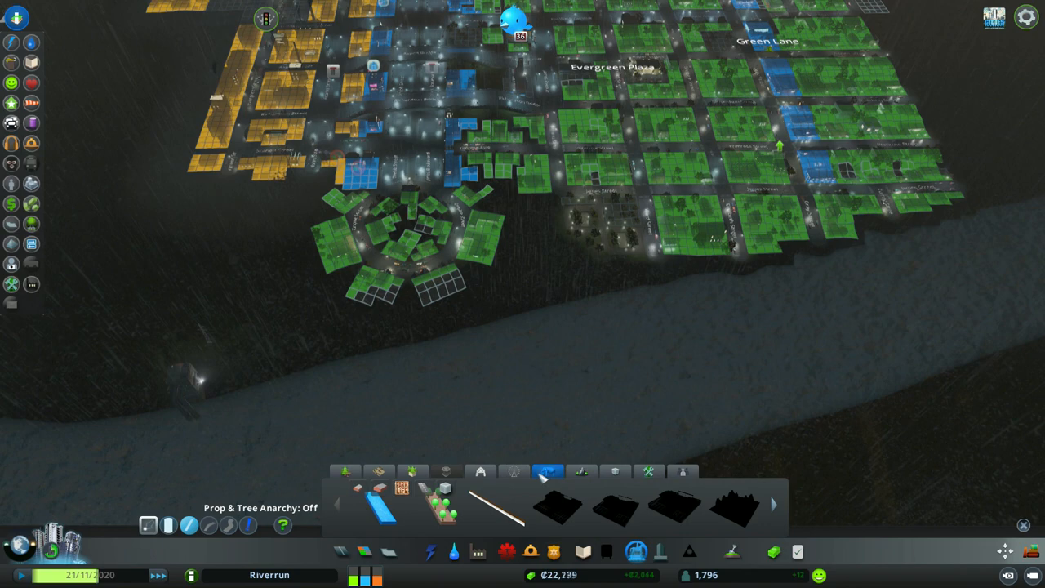
{"action": "mouse_move", "coordinate": [650, 472]}
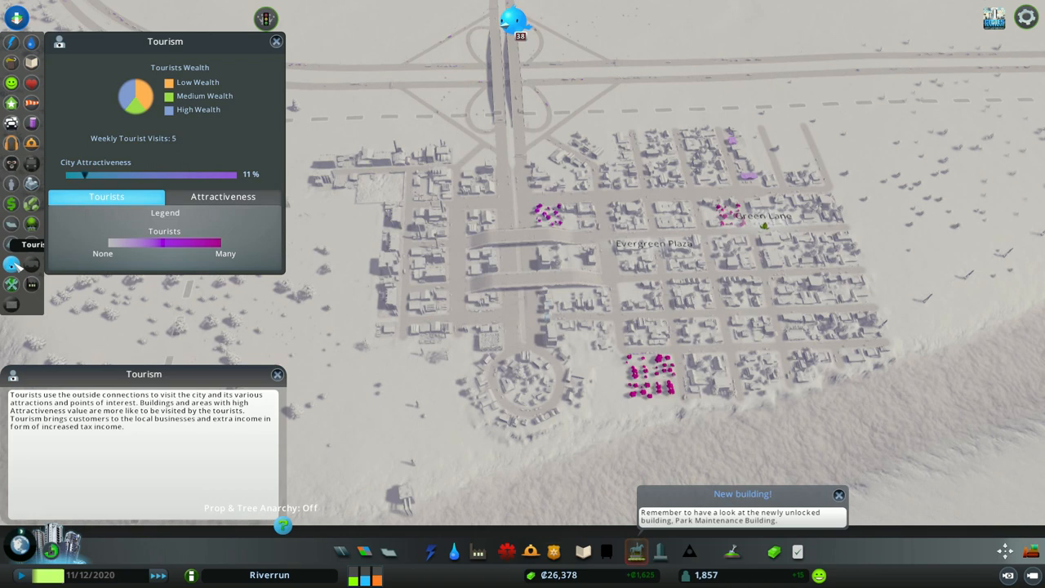
Show the Natural Resources map revealing fertile land and forest by the river
{"action": "left_click", "coordinate": [31, 284]}
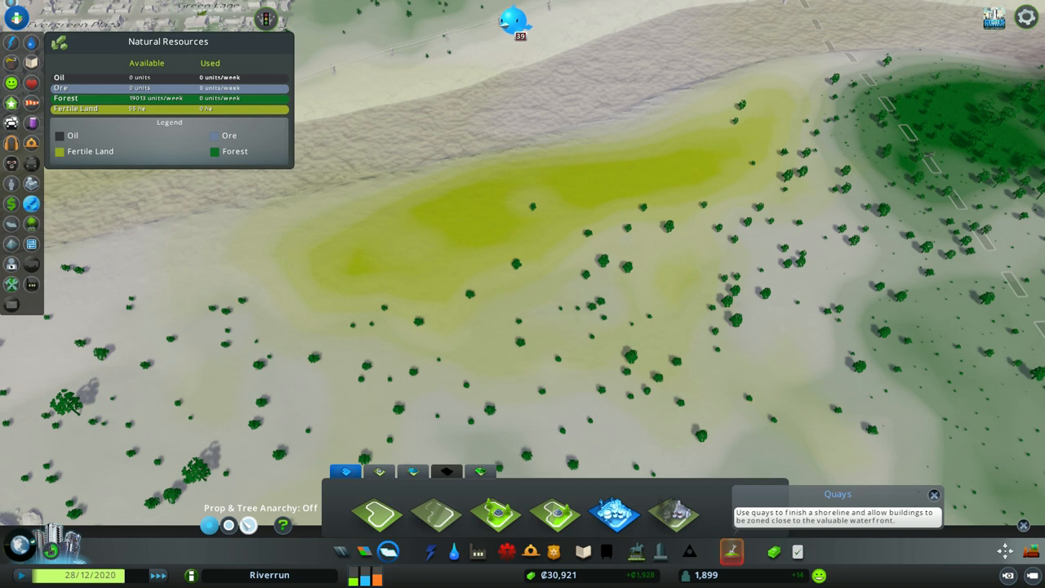
Bring up the Milestones overview showing Boom Town at 1,933 of 2,600
{"action": "left_click", "coordinate": [297, 223]}
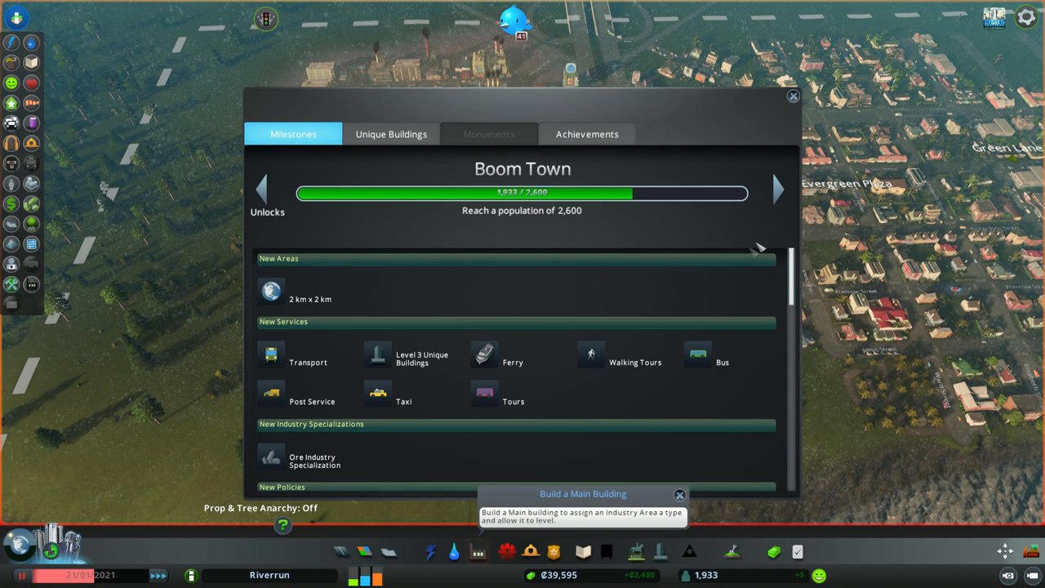
Browse the Unique Buildings list in the milestones window before returning
{"action": "left_click", "coordinate": [392, 134]}
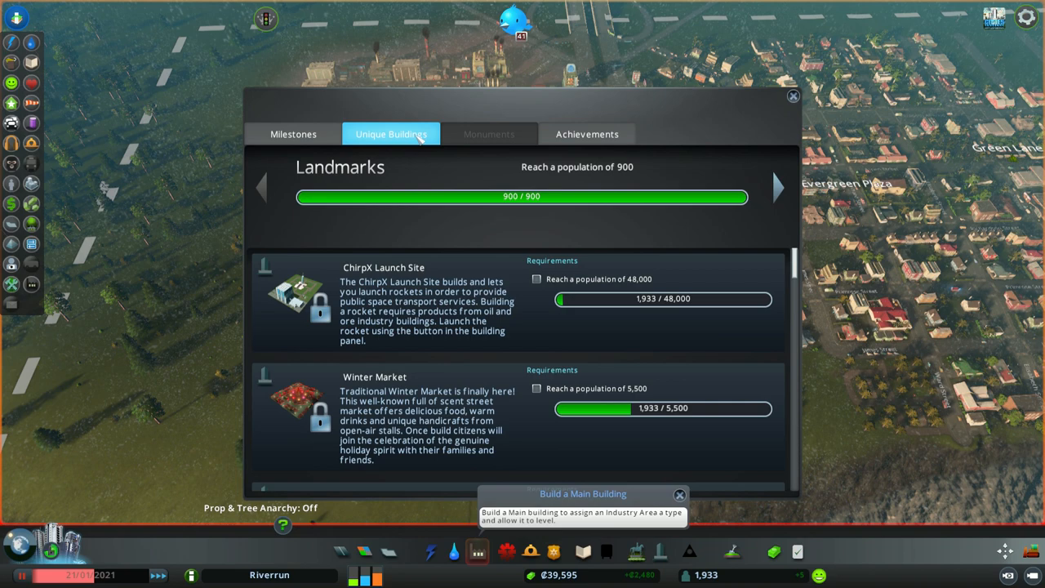
{"action": "left_click", "coordinate": [294, 133]}
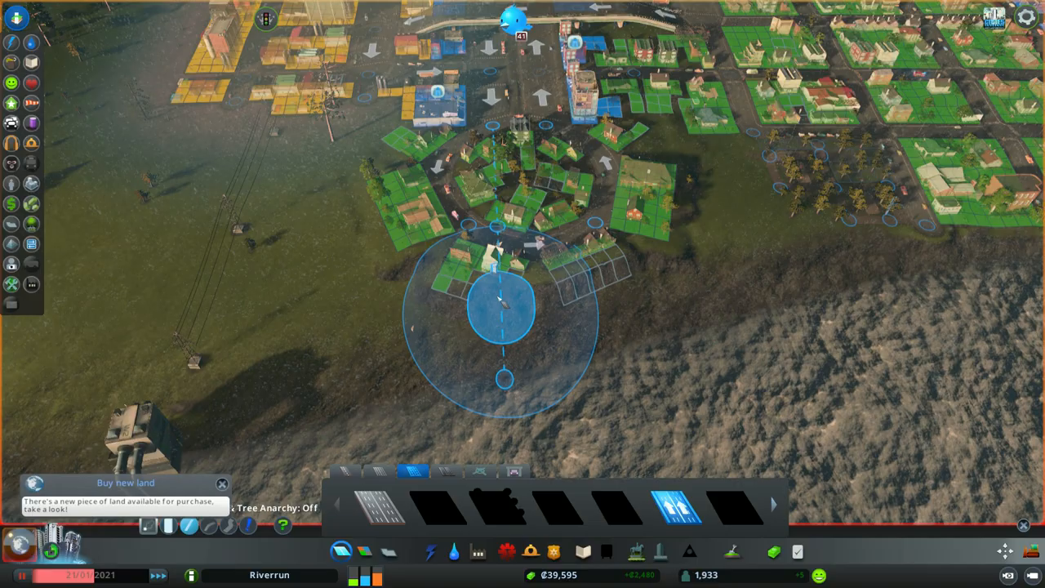
Zoom in on the roundabout exit where the river bridge starts
{"action": "scroll", "scroll_direction": "up", "scroll_amount": 3}
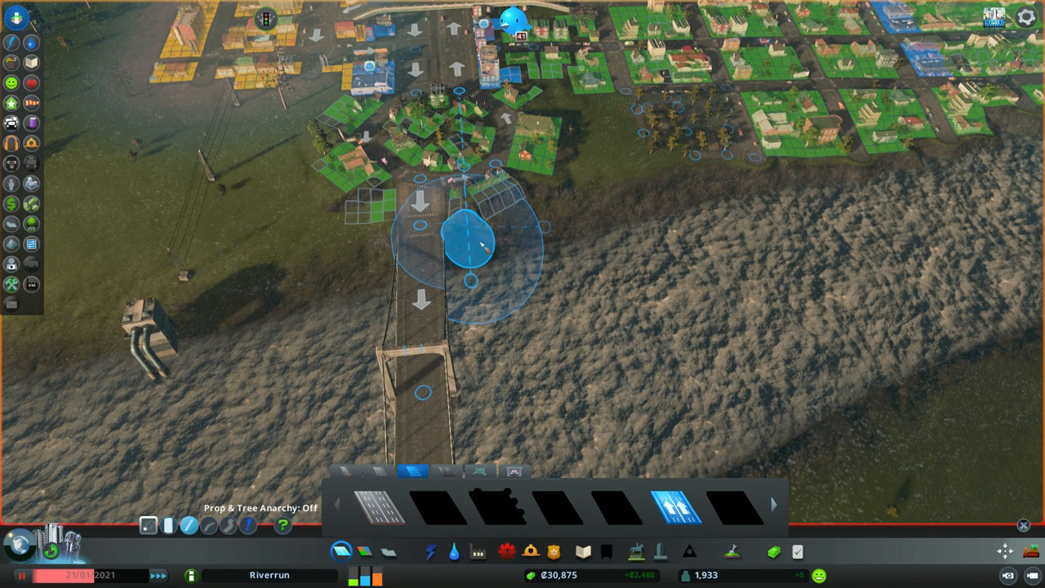
Reselect the one-way road and start a parallel ₡8,000 span beside the first bridge
{"action": "left_click", "coordinate": [376, 506]}
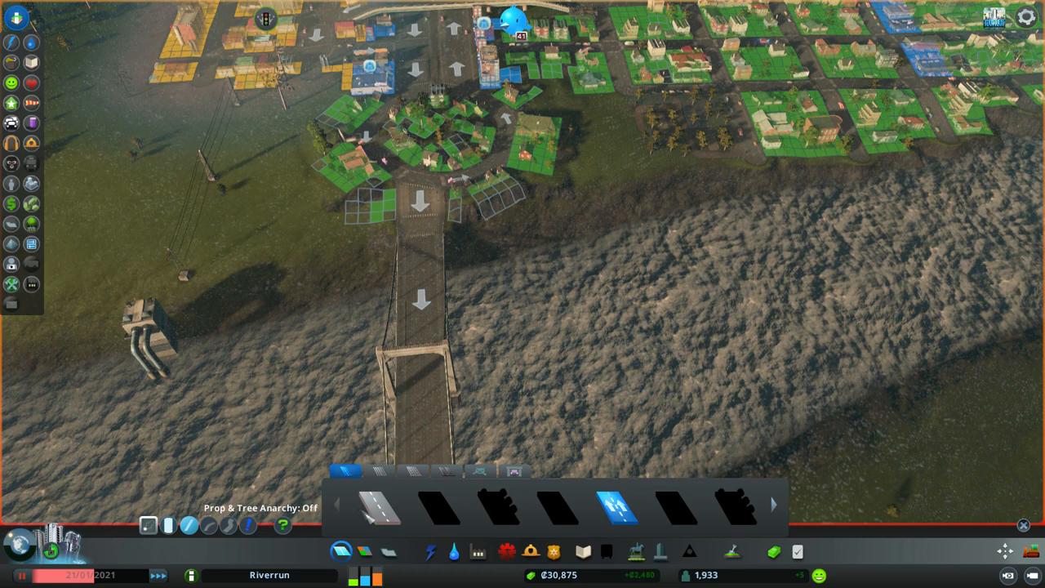
{"action": "left_click", "coordinate": [349, 503]}
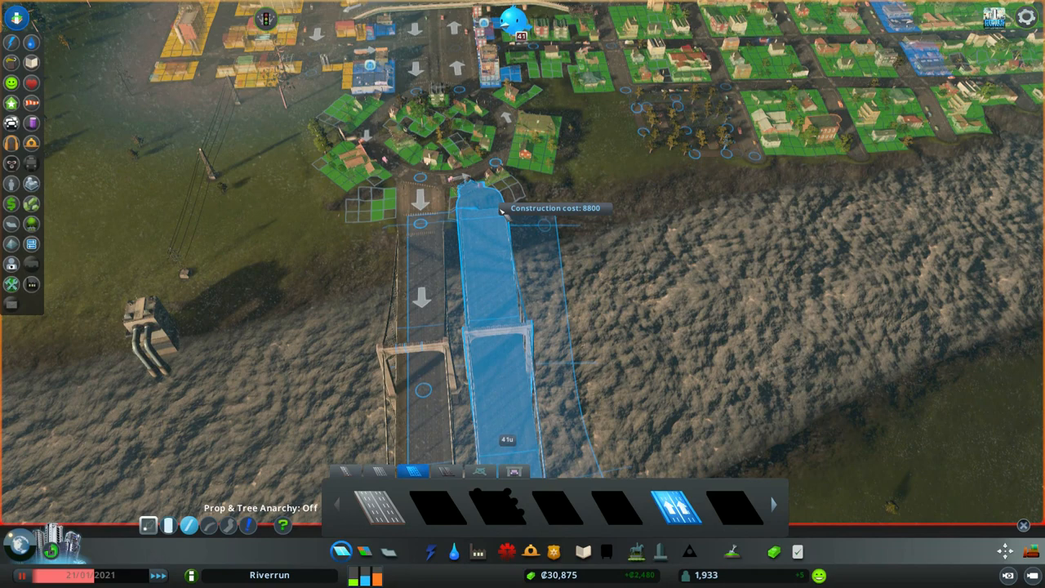
Place the second bridge span across the river to the far shore
{"action": "left_click", "coordinate": [503, 209]}
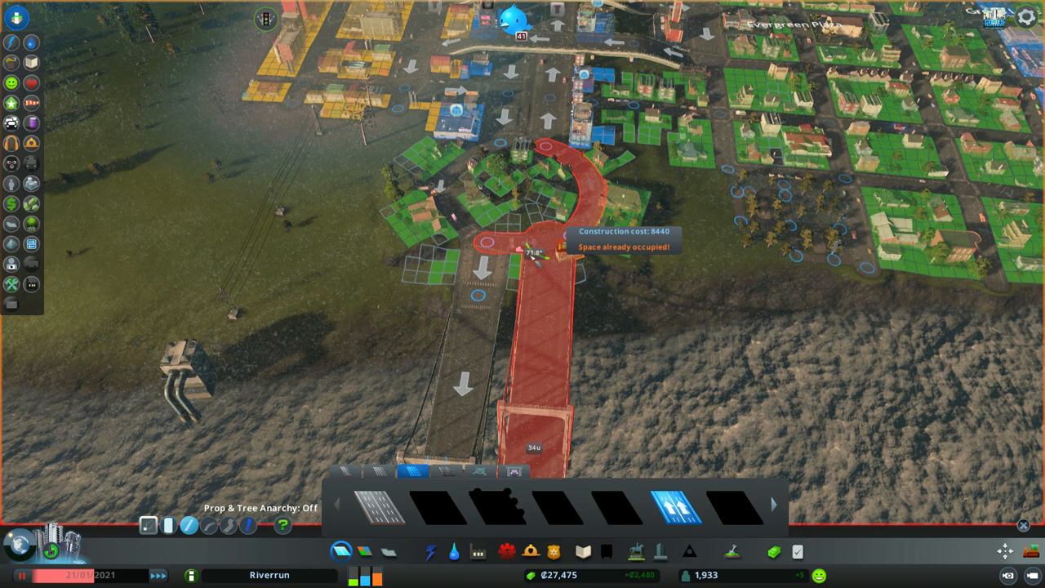
{"action": "mouse_move", "coordinate": [531, 270]}
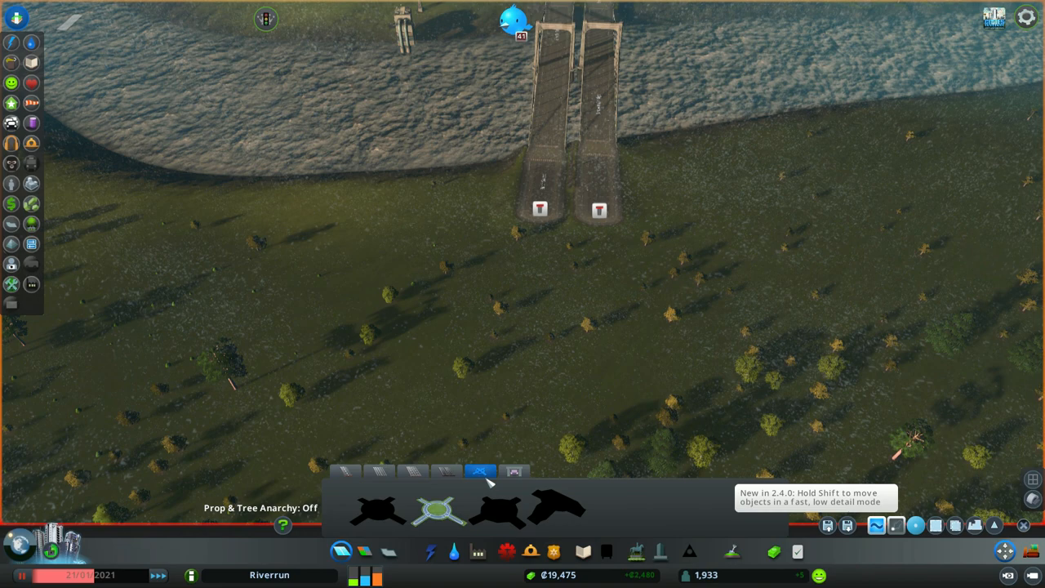
Bring up Riverrun's milestones overview on Boom Town progress (1,852 of 2,600)
{"action": "left_click", "coordinate": [441, 510]}
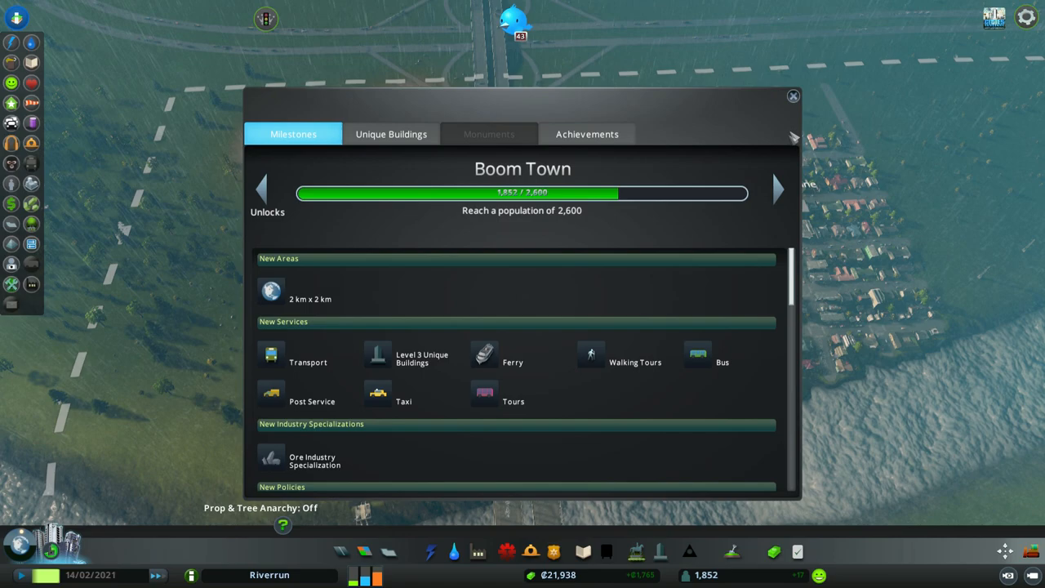
Review the earlier Tiny Town milestone, then close the overview onto Amity Industrial Park
{"action": "left_click", "coordinate": [792, 97]}
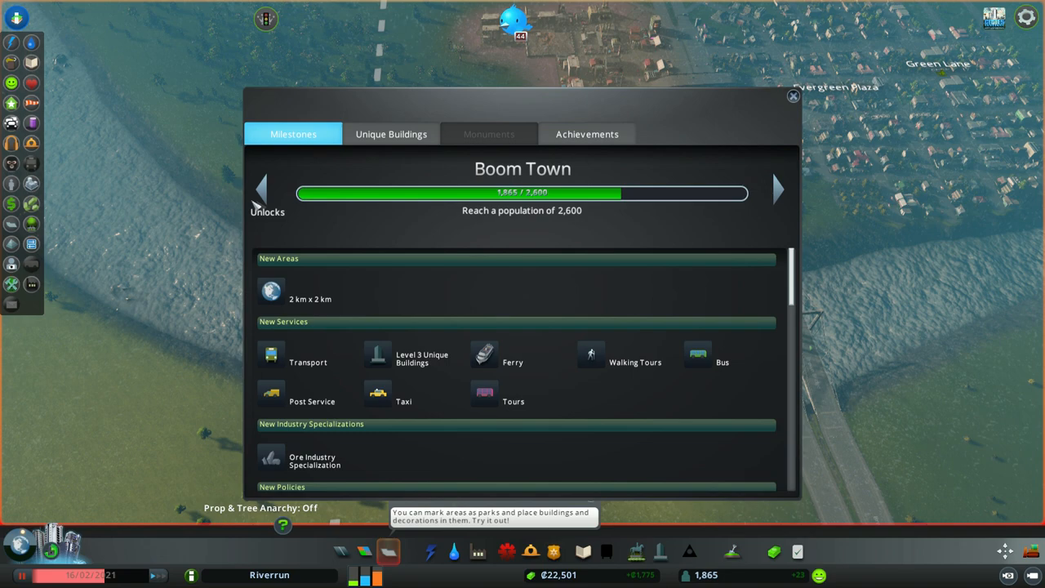
{"action": "left_click", "coordinate": [262, 190]}
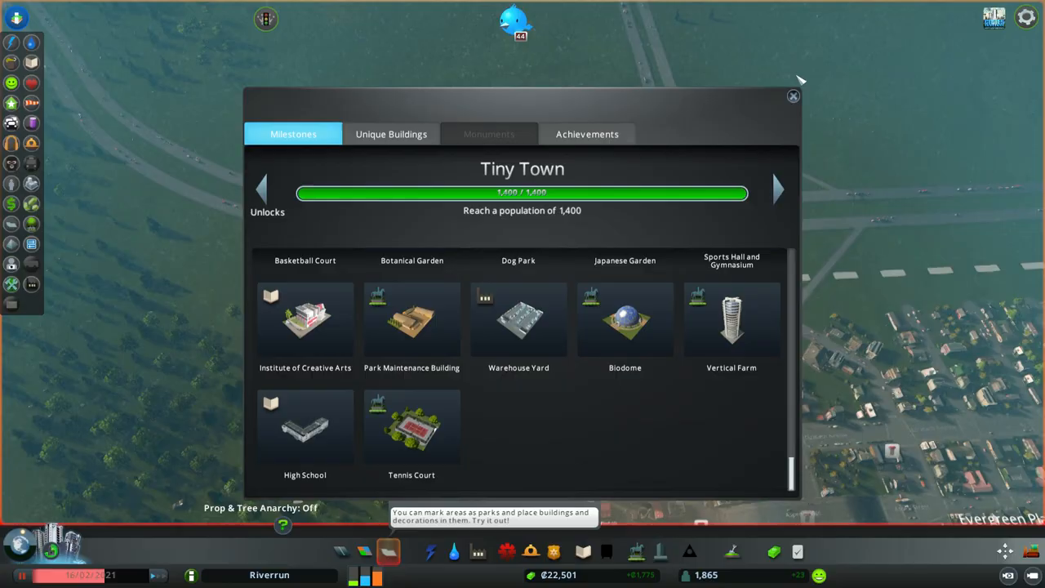
{"action": "left_click", "coordinate": [792, 95]}
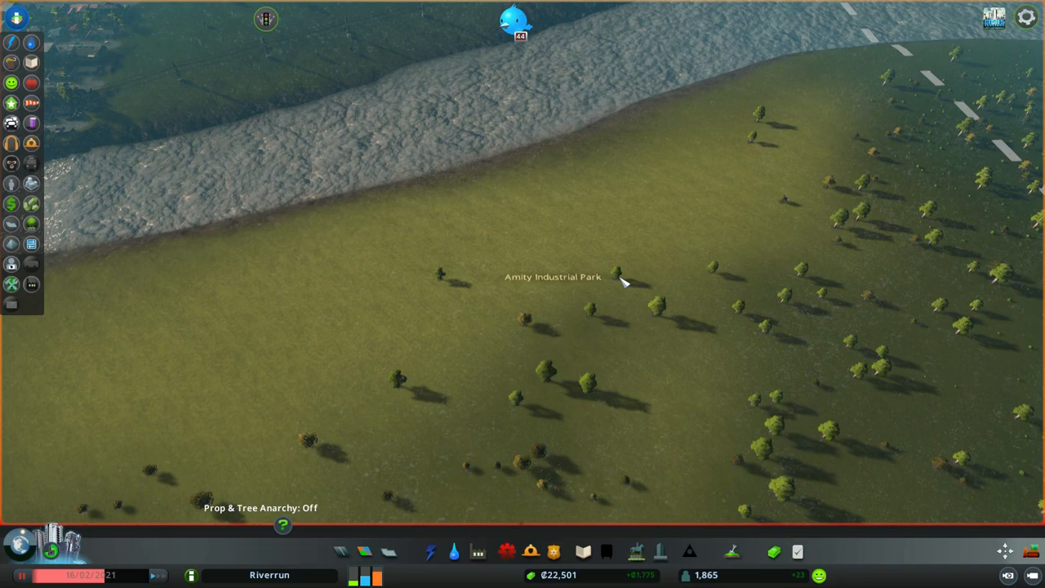
Show the Amity Industrial Park info panel noting no specialization yet
{"action": "left_click", "coordinate": [552, 278]}
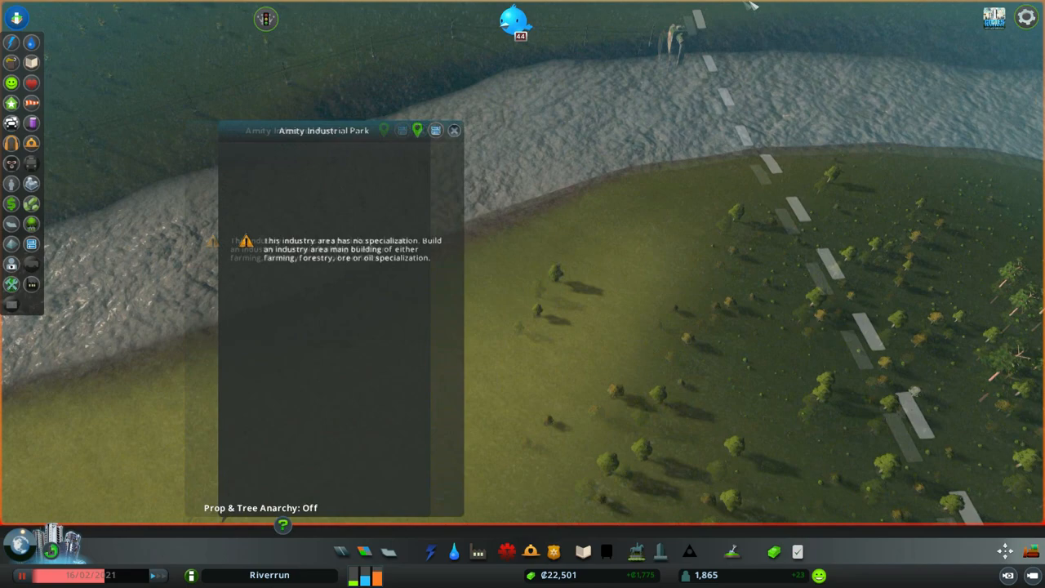